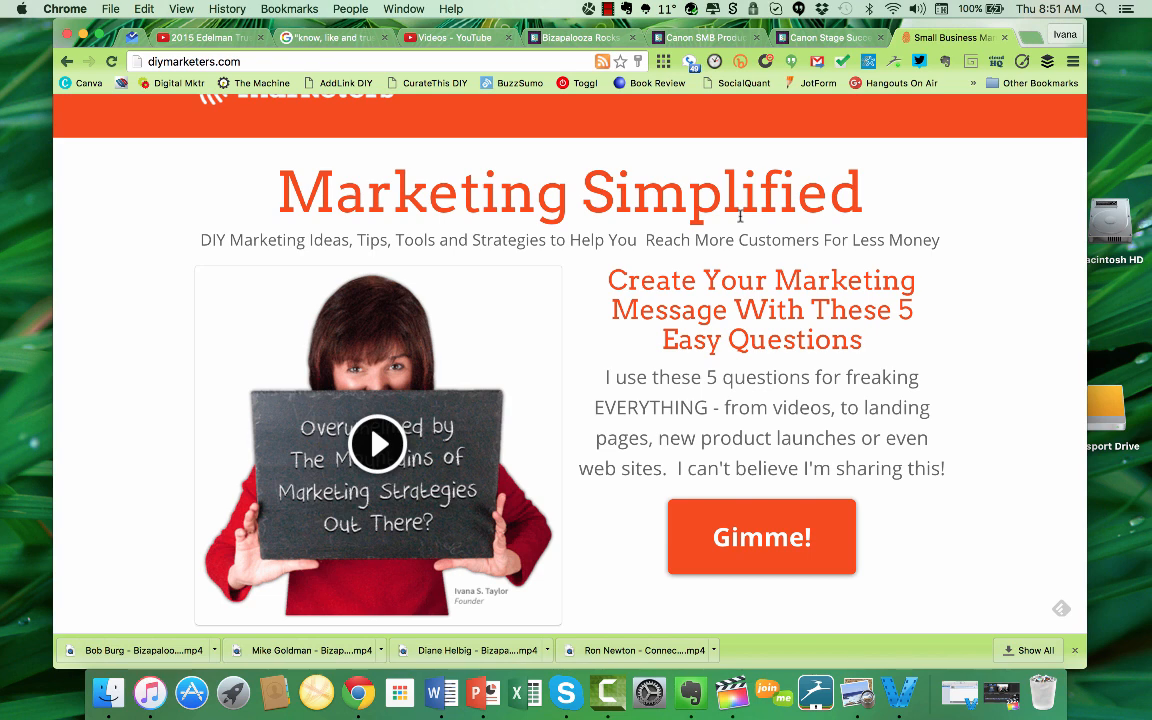
Step: Browse the Bizapalooza home page, then view the Canon SMB Productivity training page
left_click(580, 37)
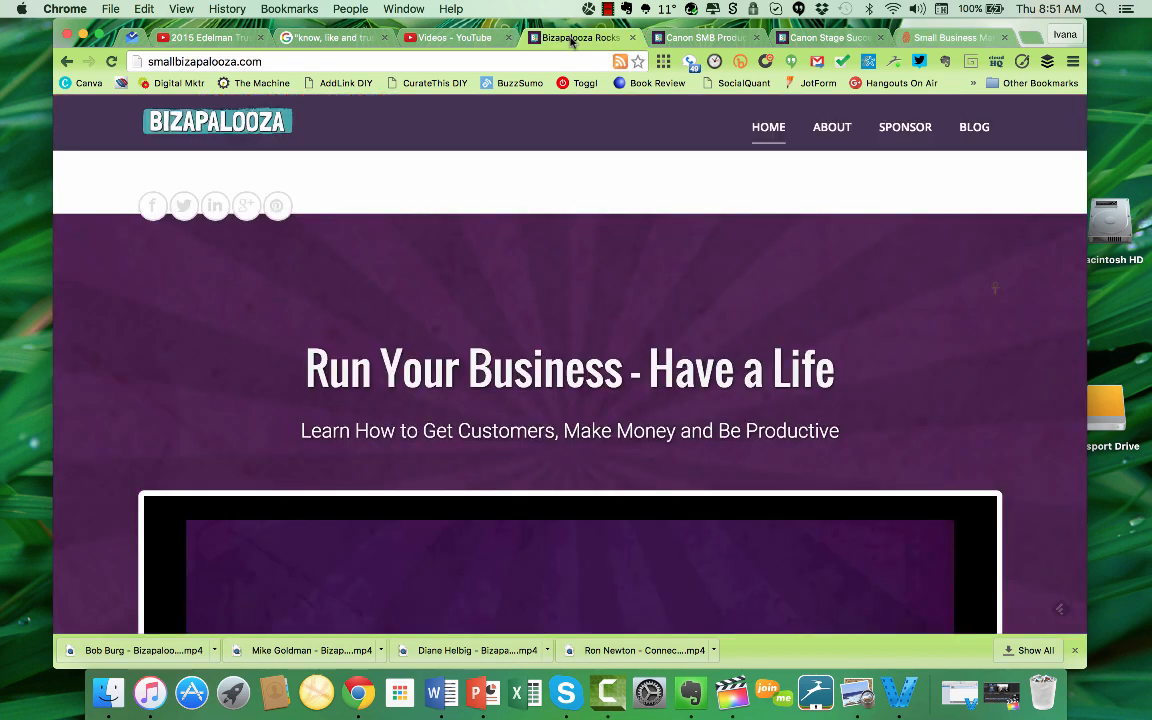
scroll("down", 3)
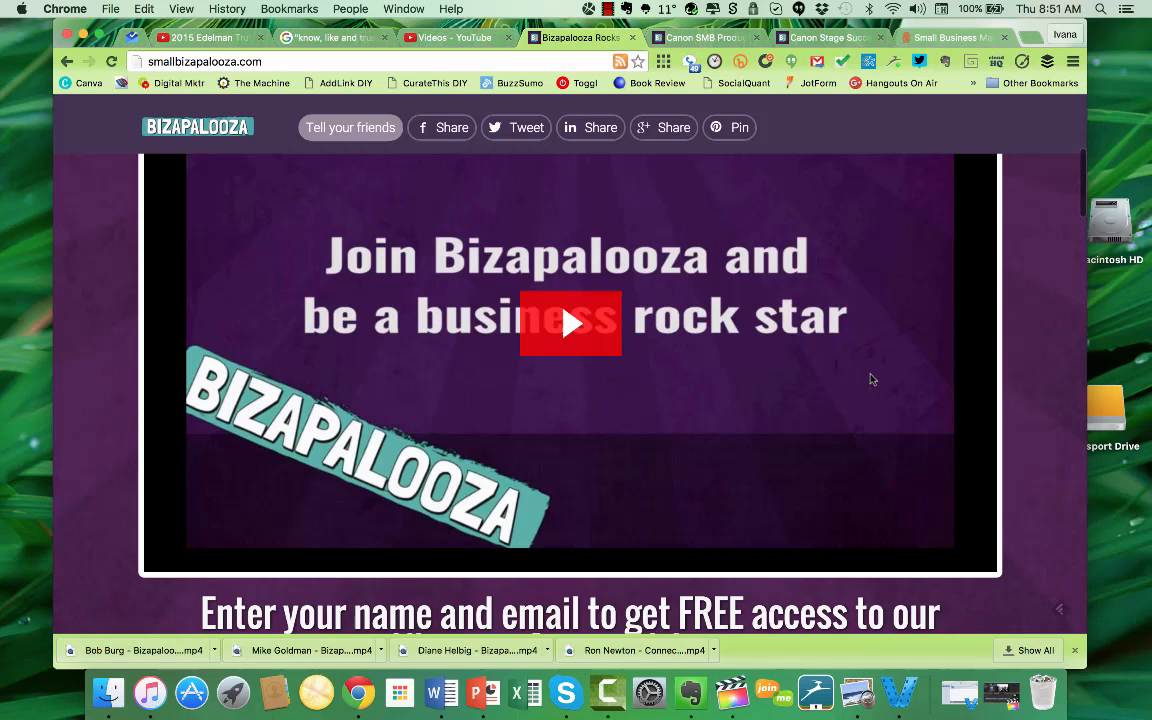
scroll("up", 3)
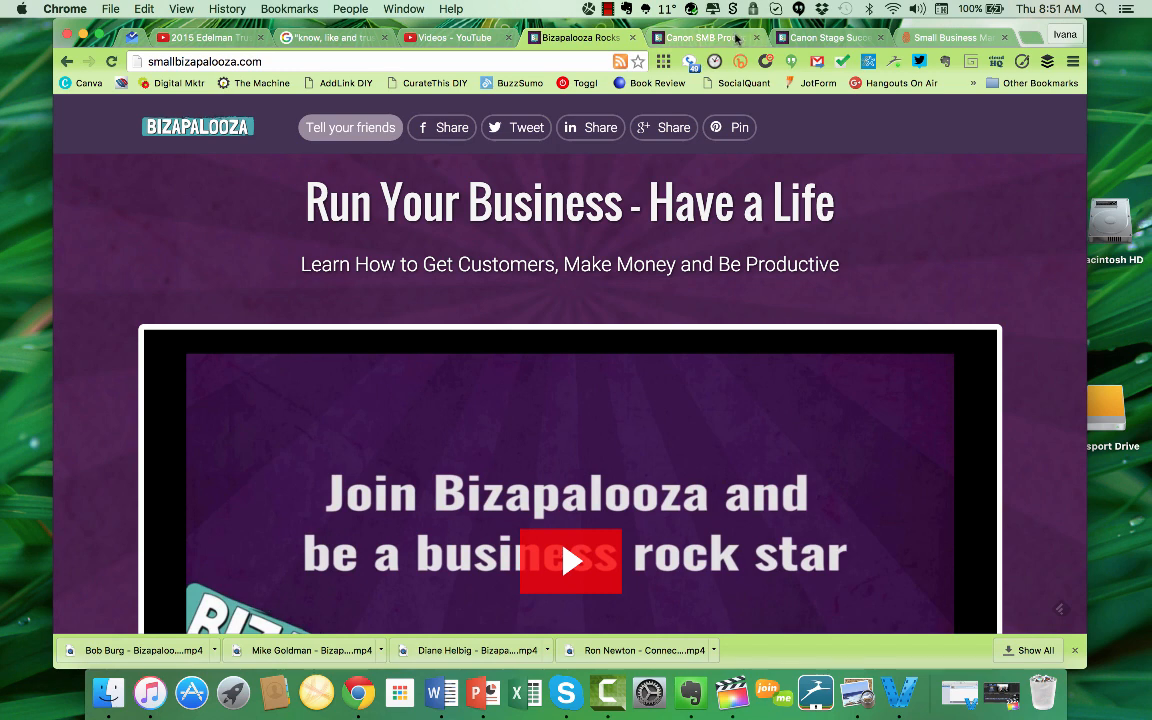
left_click(700, 37)
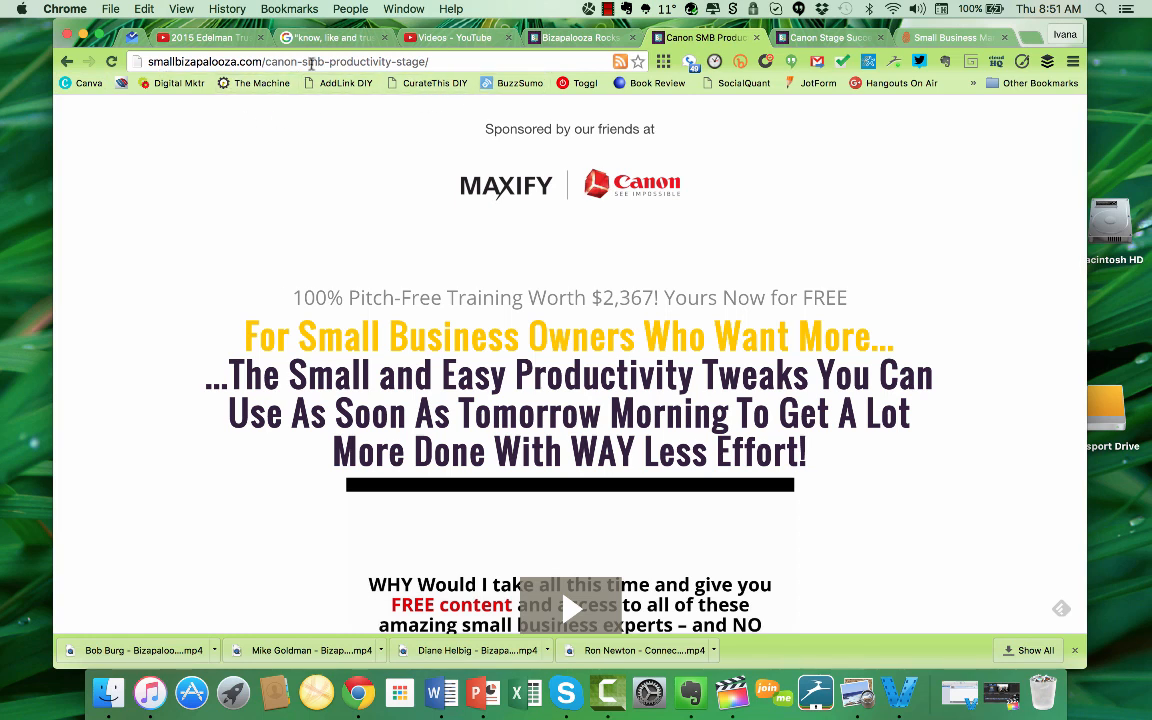
mouse_move(410, 177)
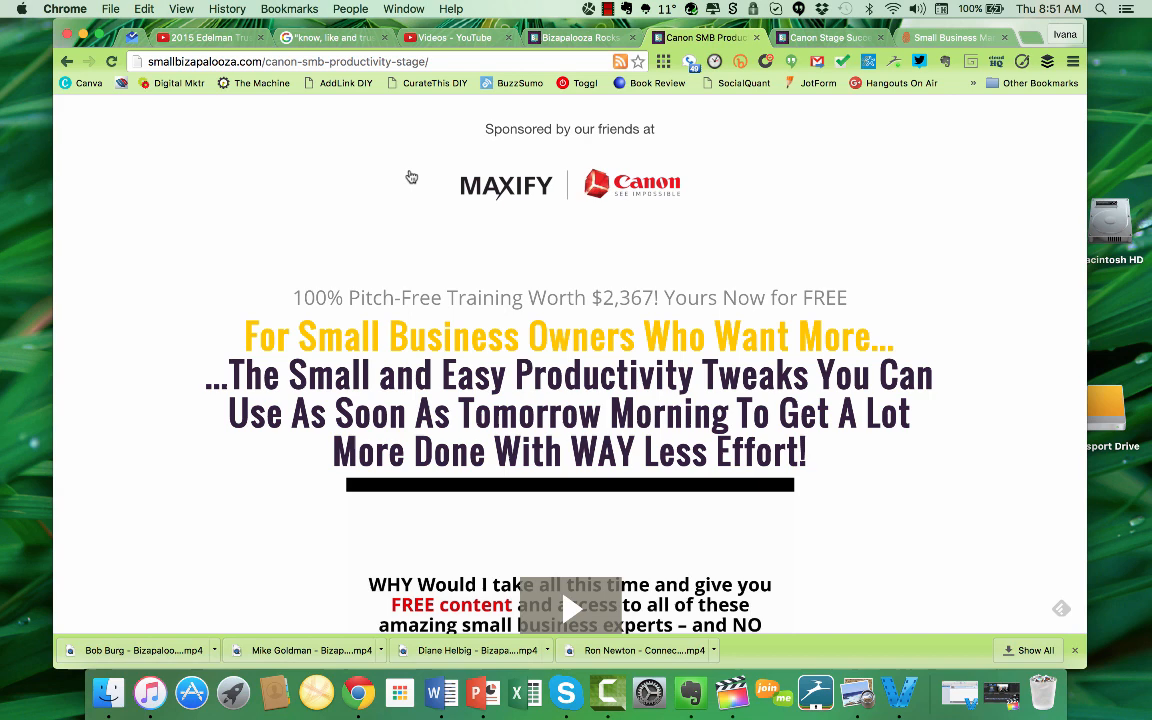
mouse_move(835, 367)
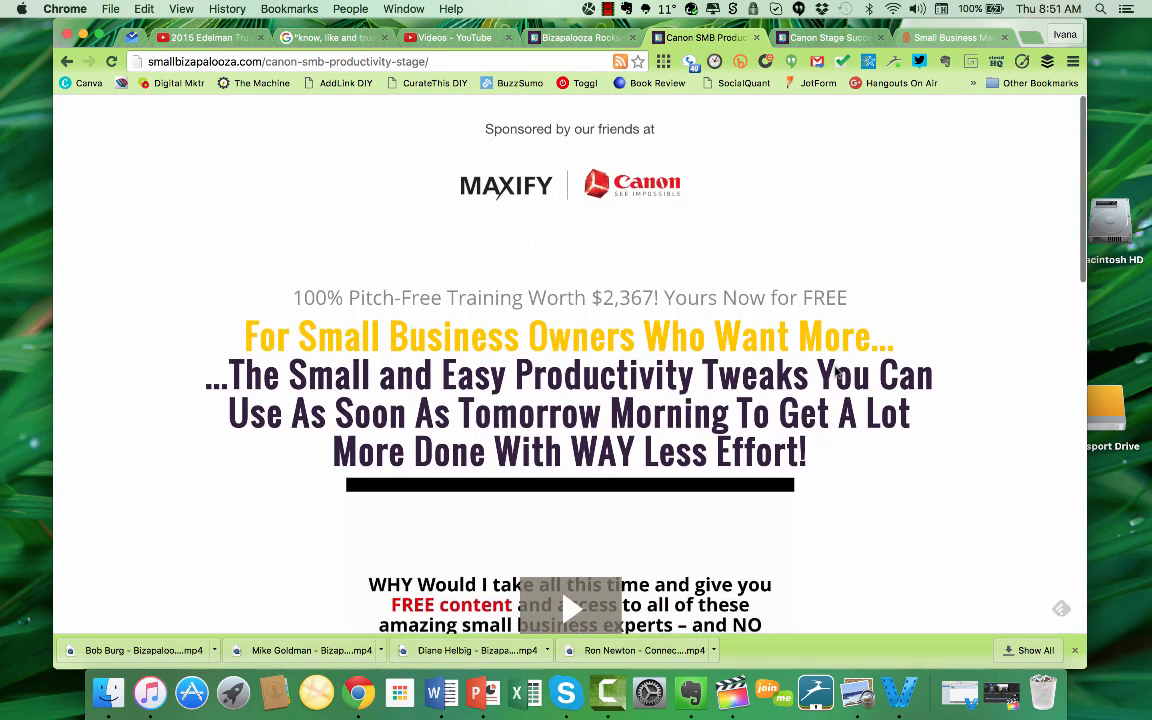
scroll("down", 3)
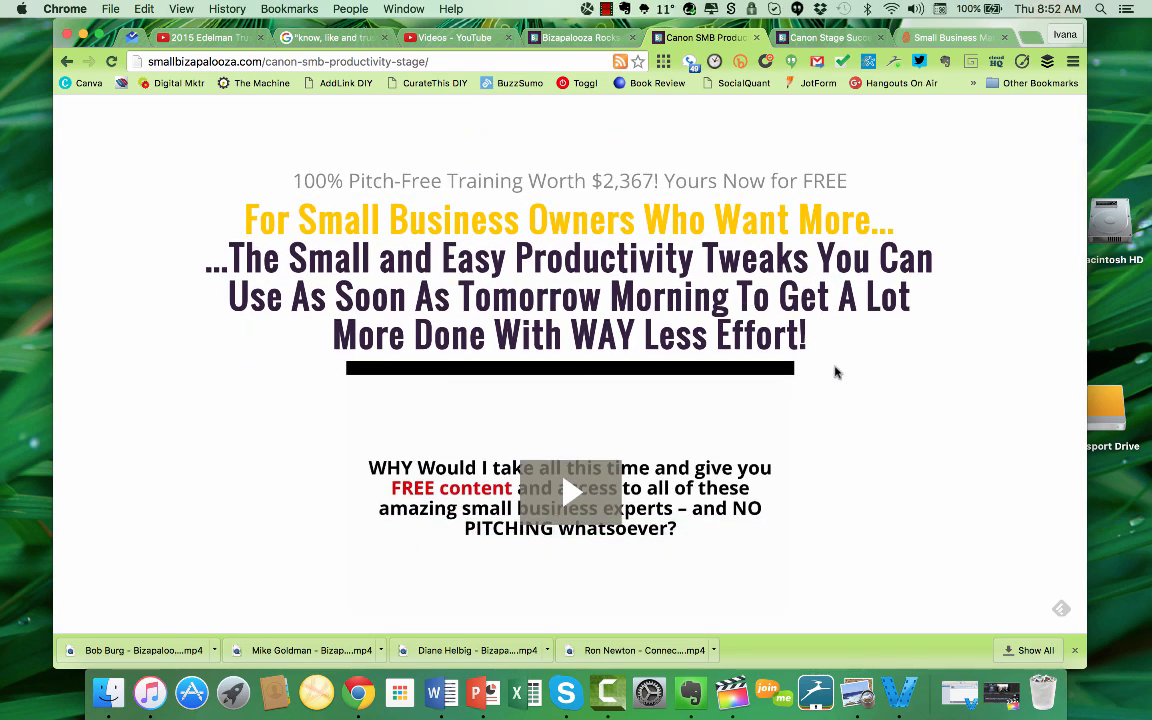
mouse_move(825, 37)
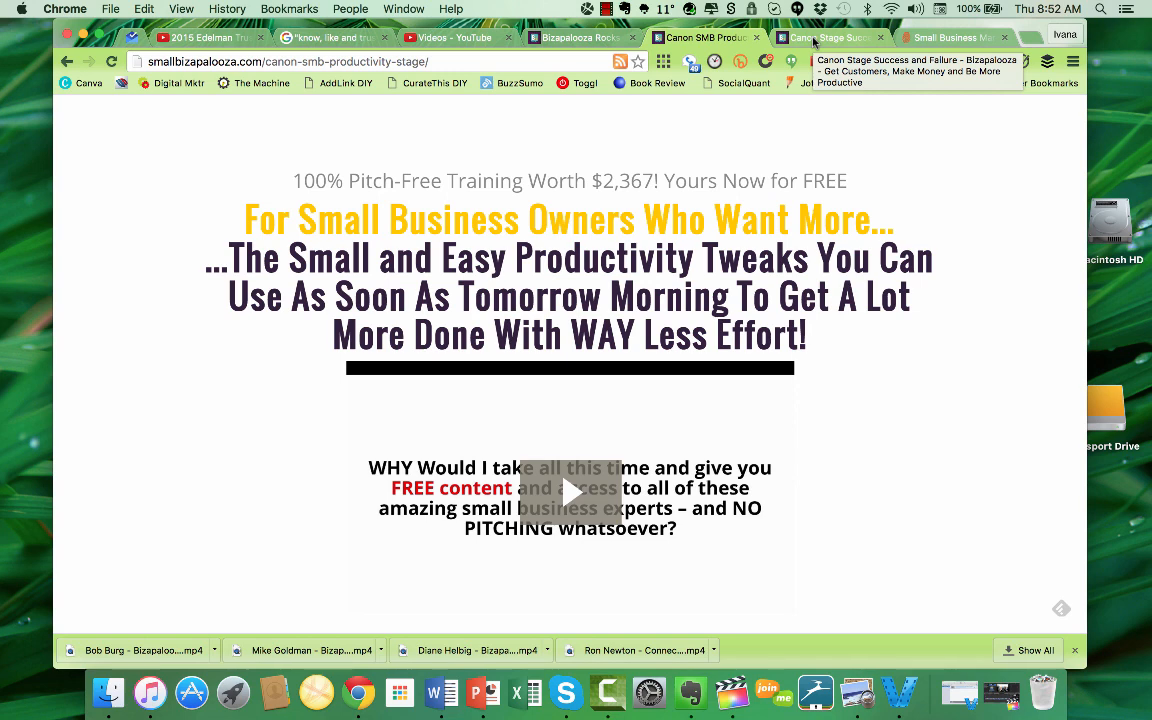
Step: Review the 'Success, Failure and Rebound' page's interview video, downloads and In This Video topics
left_click(830, 37)
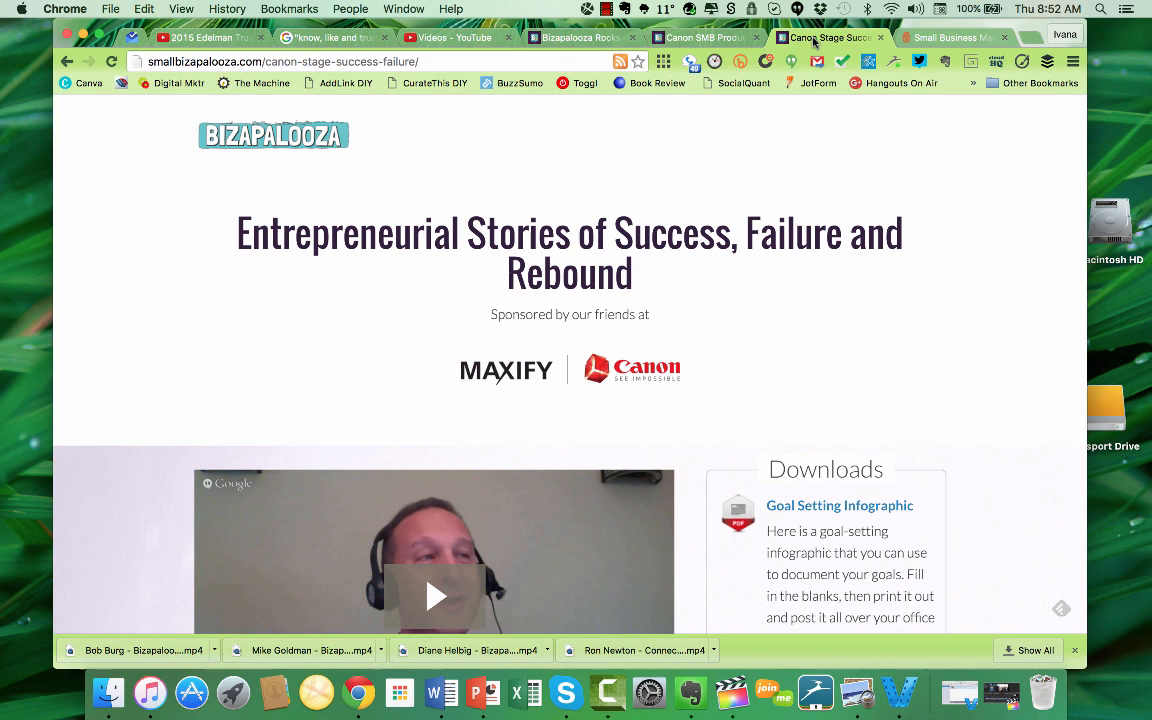
mouse_move(985, 360)
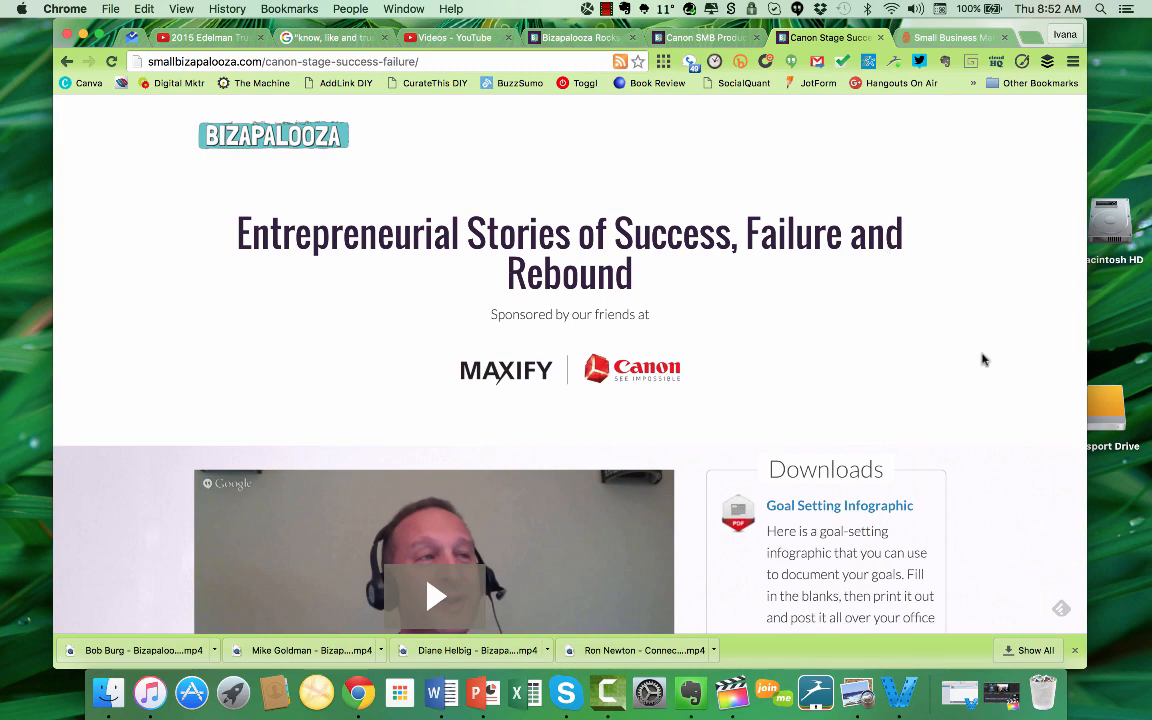
scroll("down", 3)
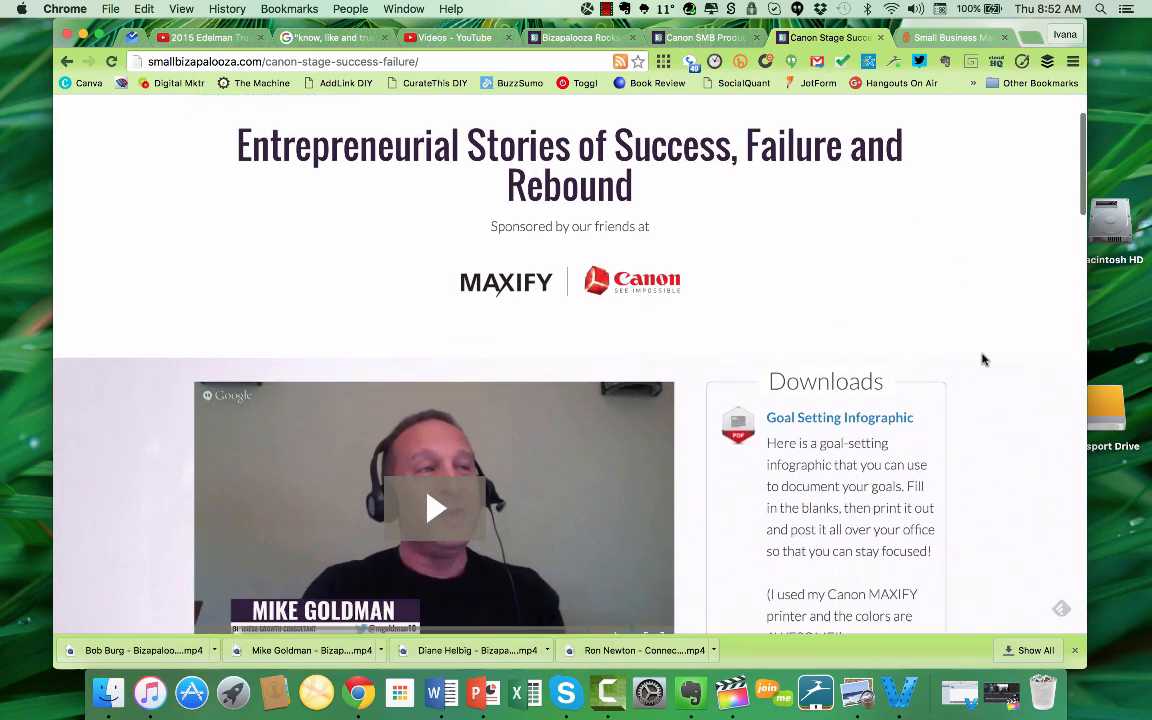
scroll("down", 3)
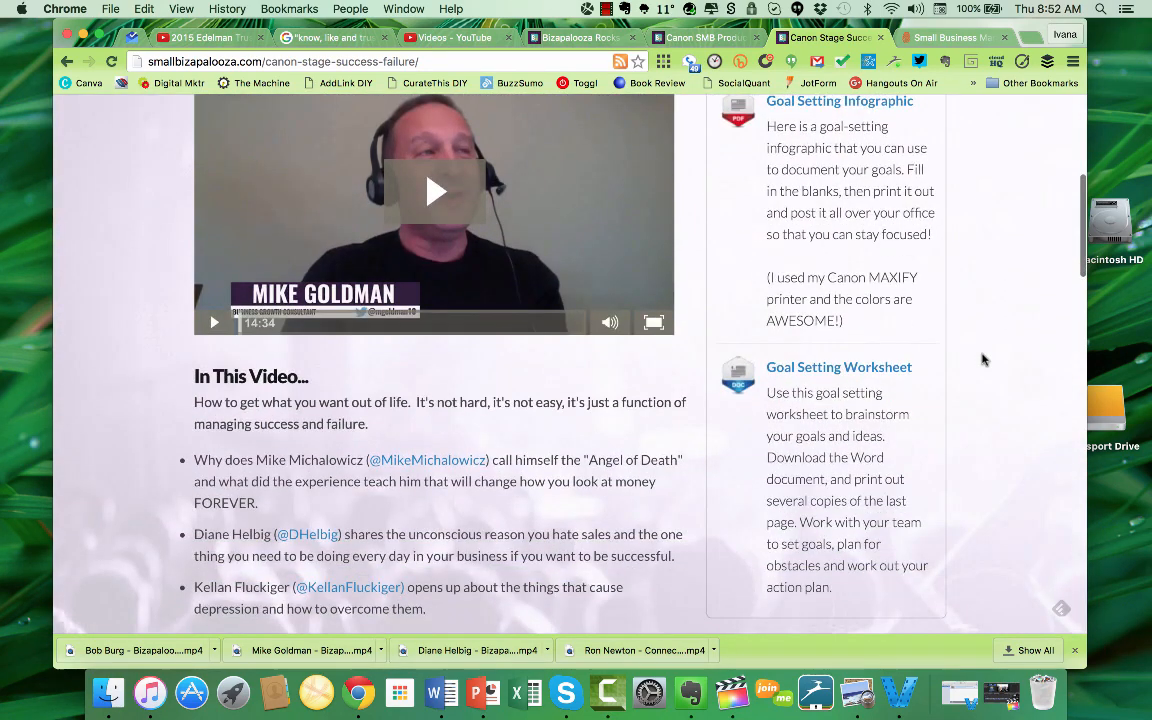
scroll("up", 3)
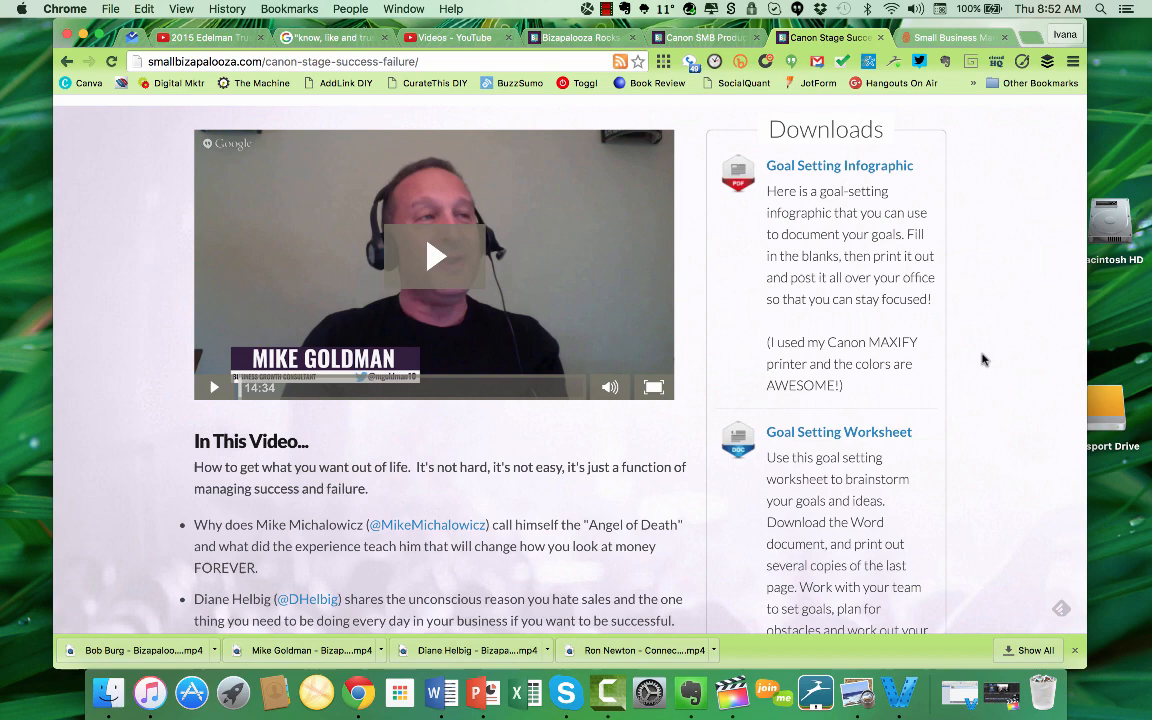
scroll("up", 3)
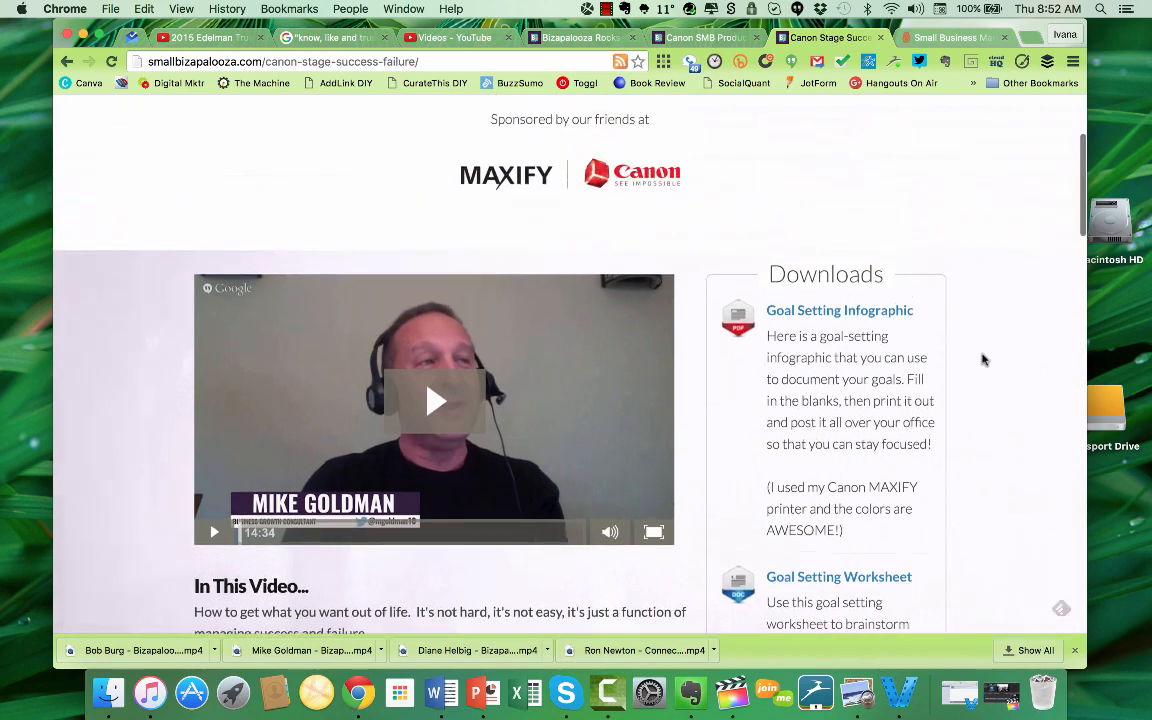
scroll("down", 3)
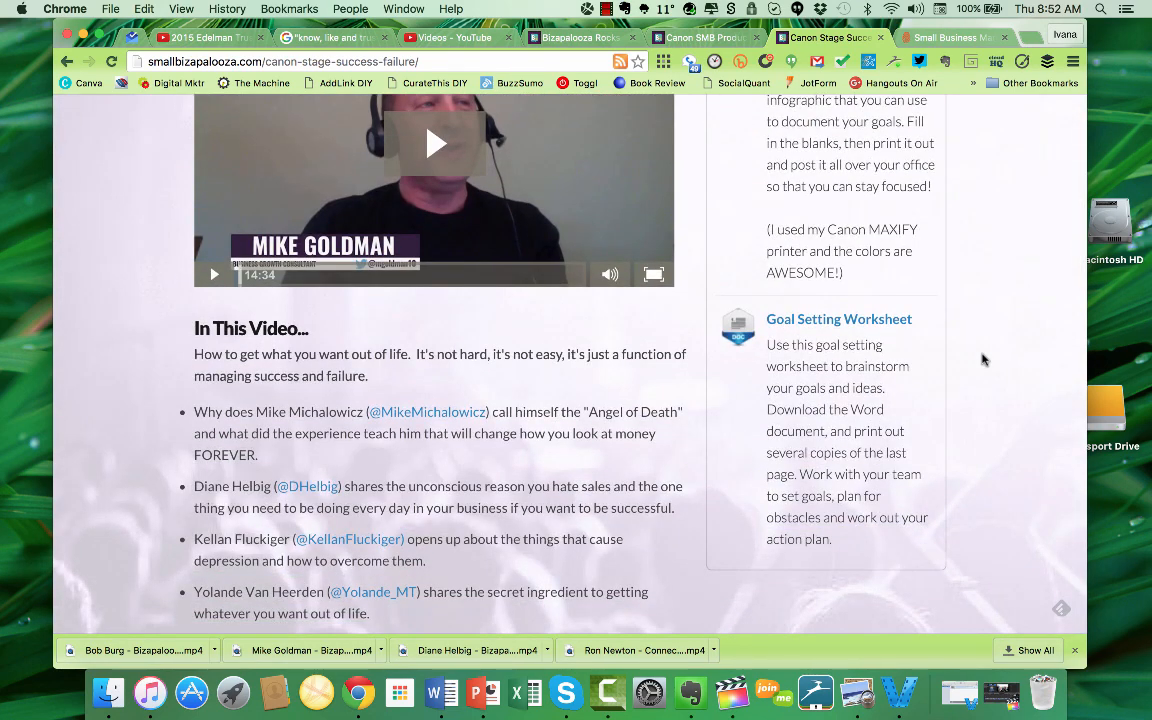
scroll("down", 3)
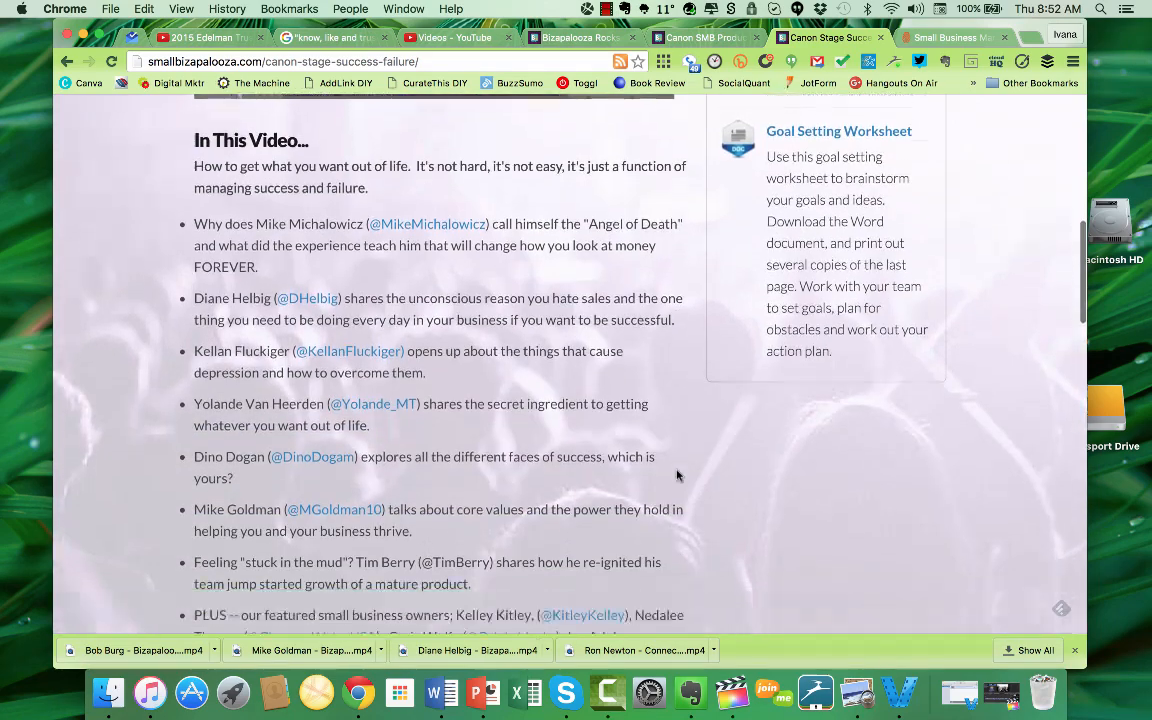
scroll("up", 3)
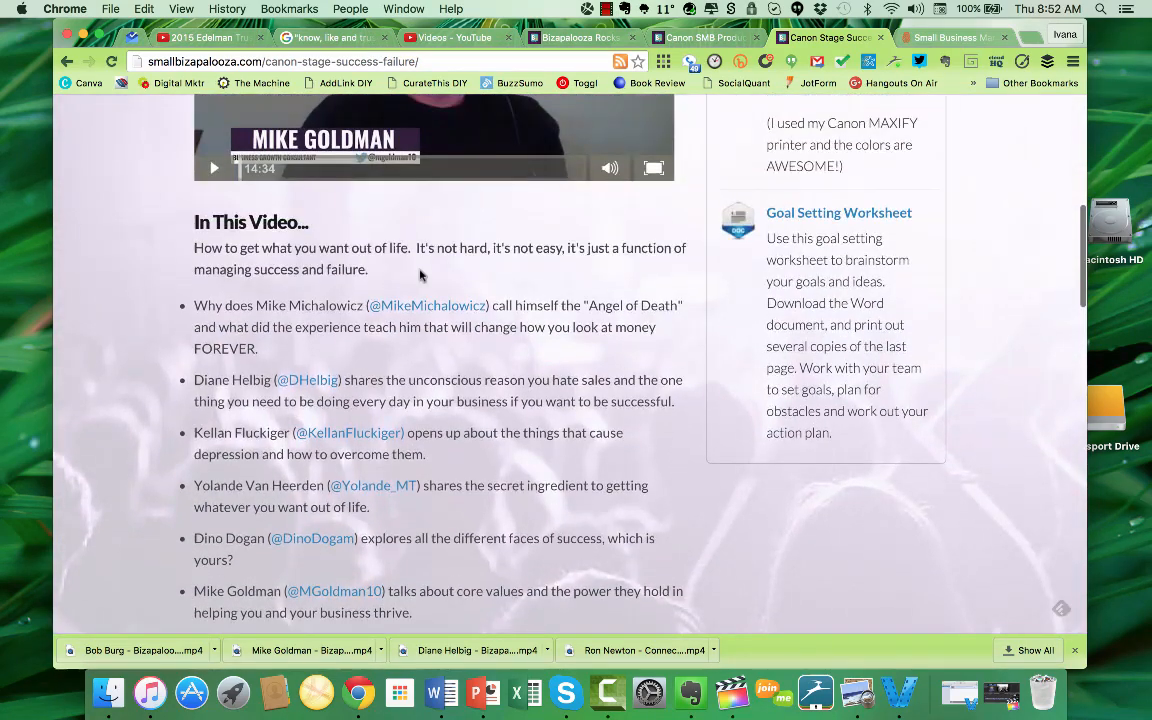
scroll("up", 3)
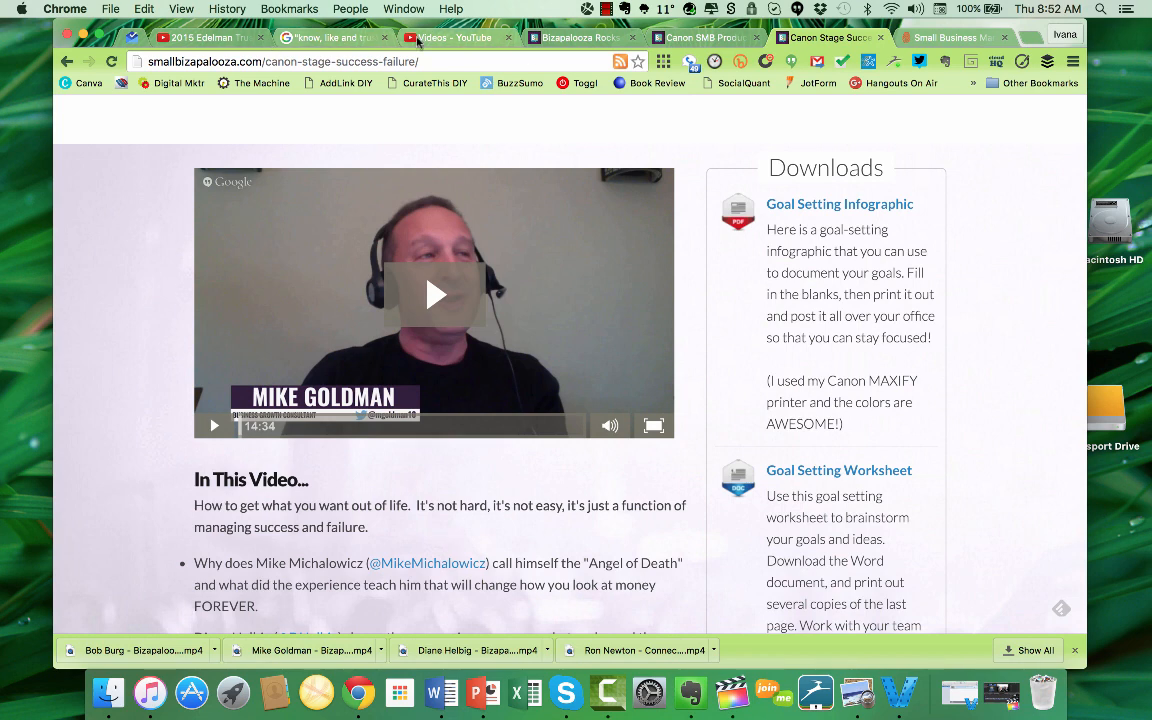
Step: Switch to Video Manager and scroll the videos filtered by 'Bizapalooza'
left_click(452, 37)
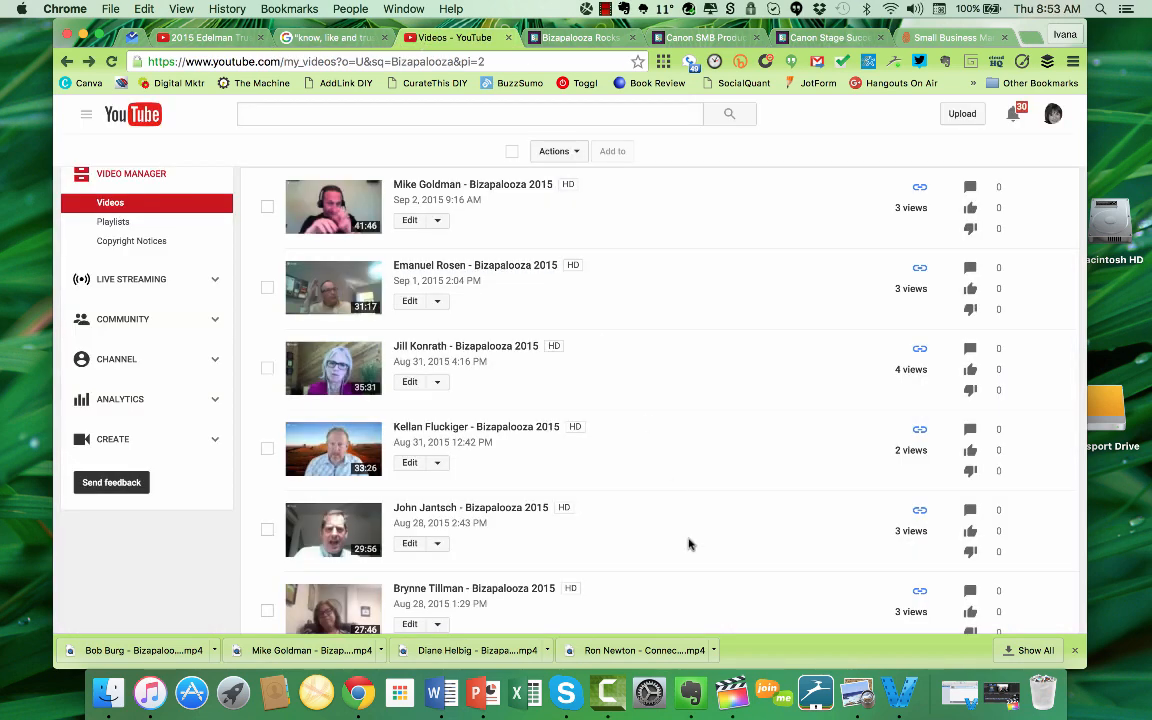
scroll("down", 3)
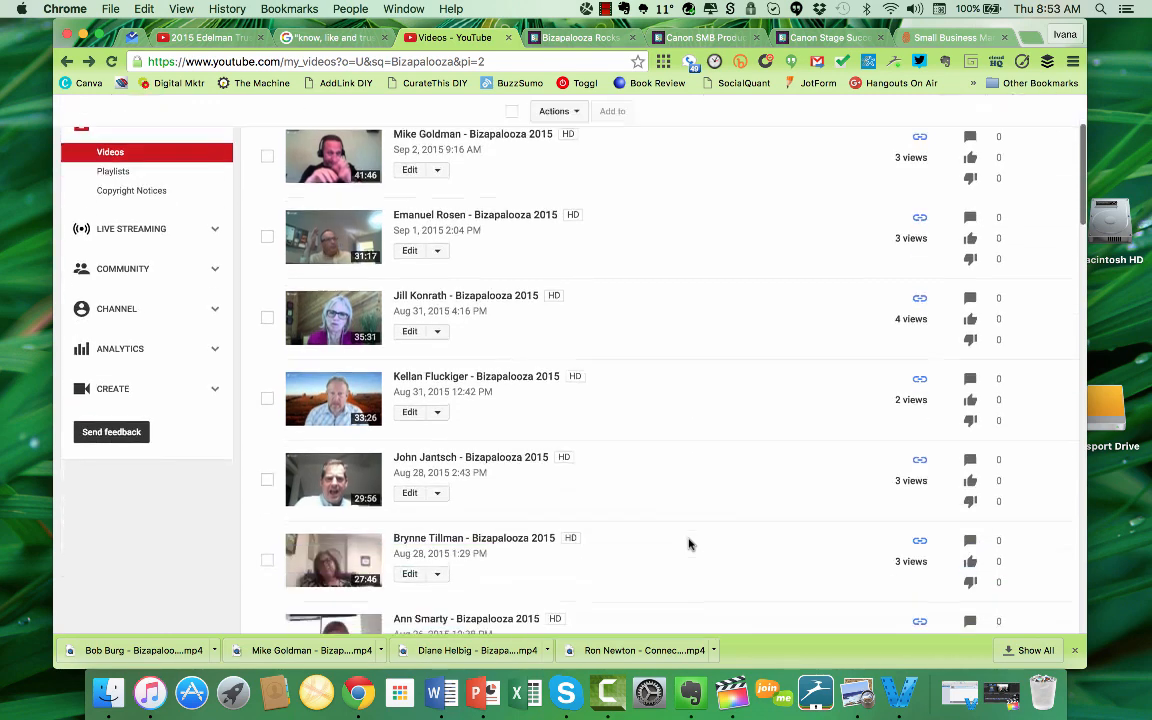
scroll("up", 3)
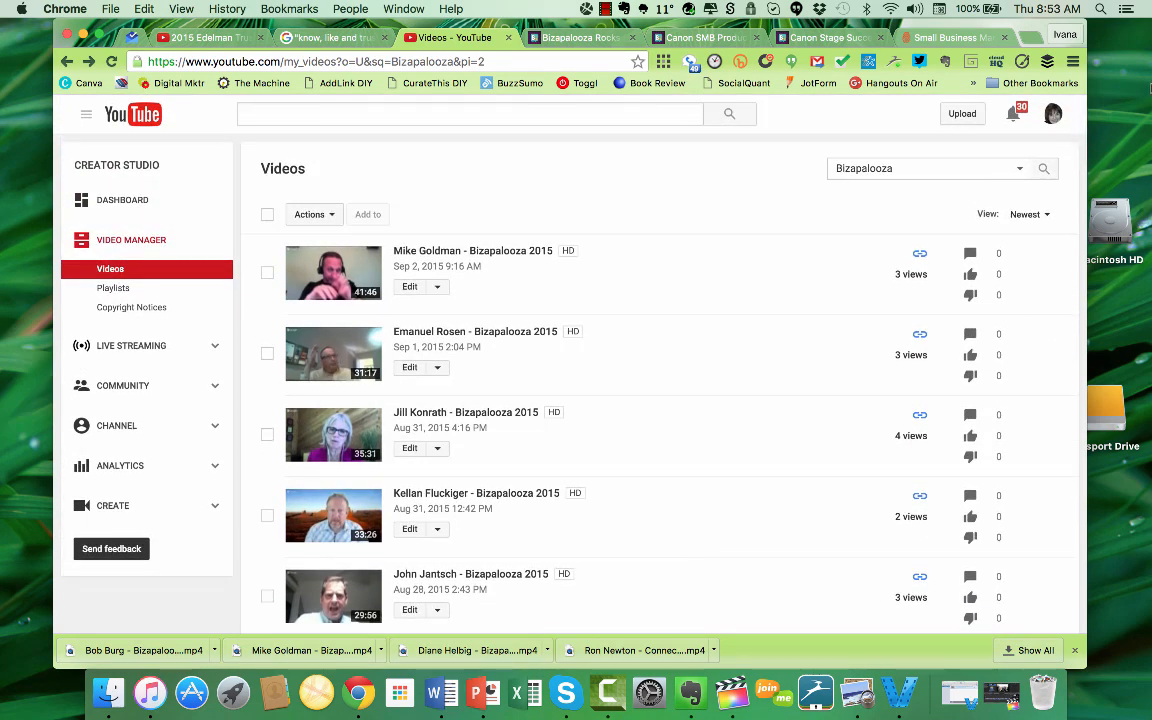
Step: Load Hangouts On Air from the bookmarks bar in a new tab, then return to the video list
left_click(934, 37)
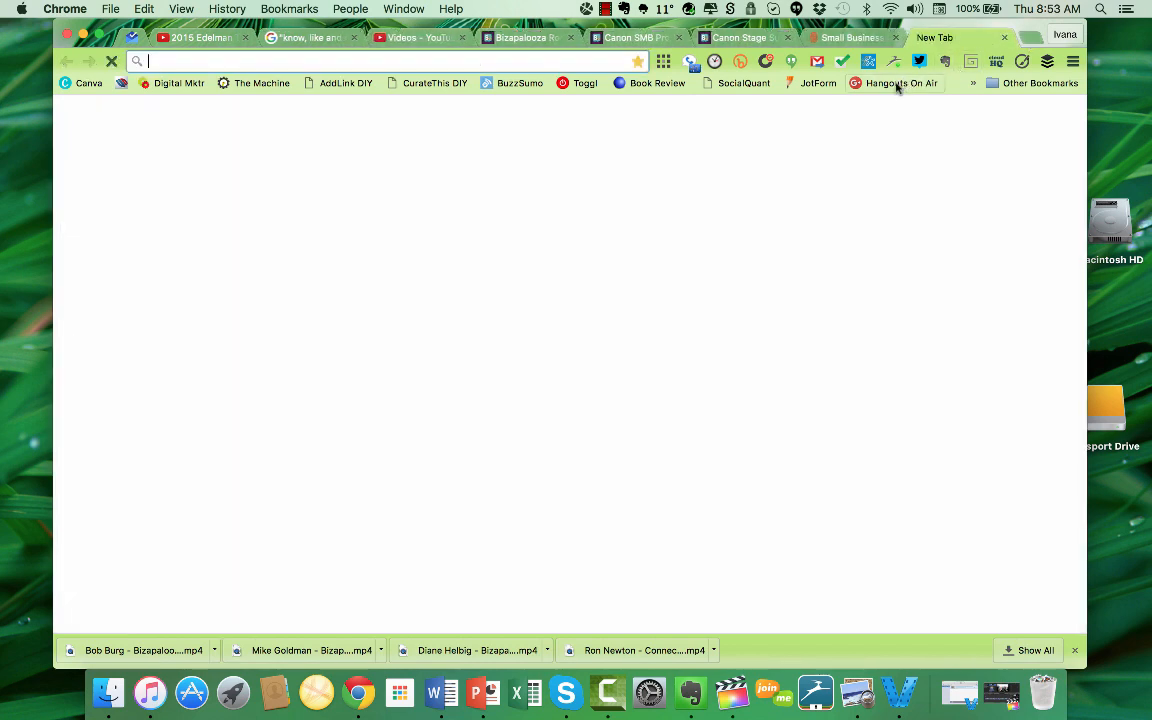
left_click(899, 83)
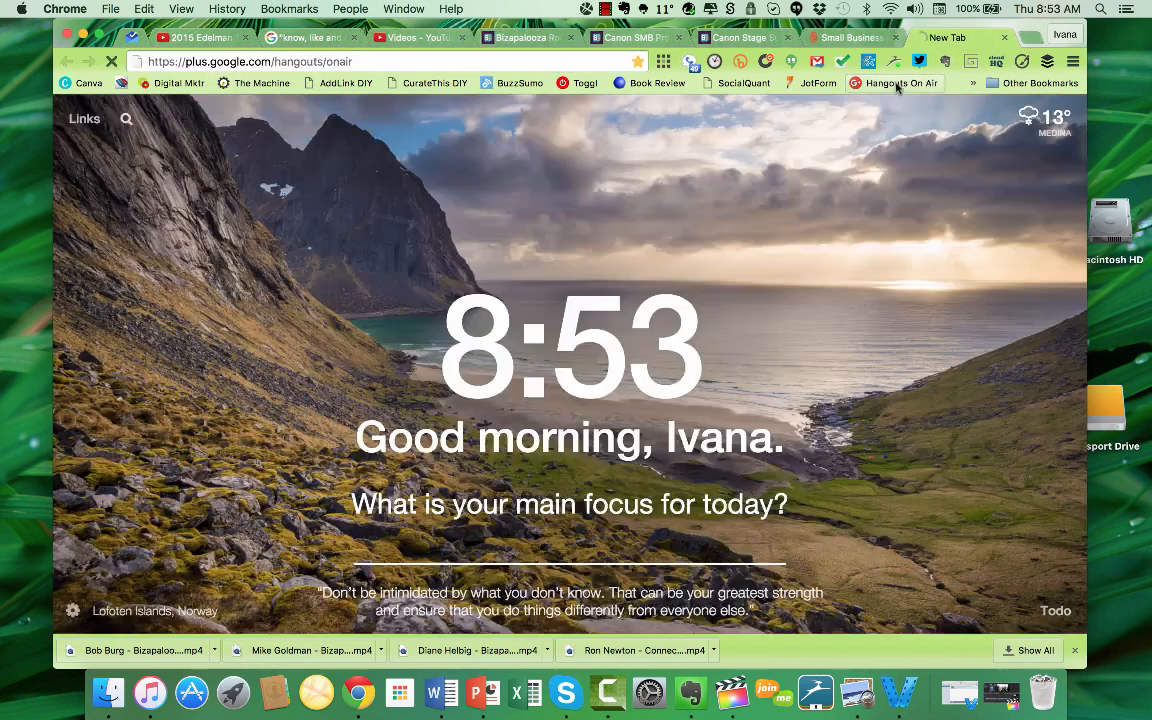
left_click(896, 83)
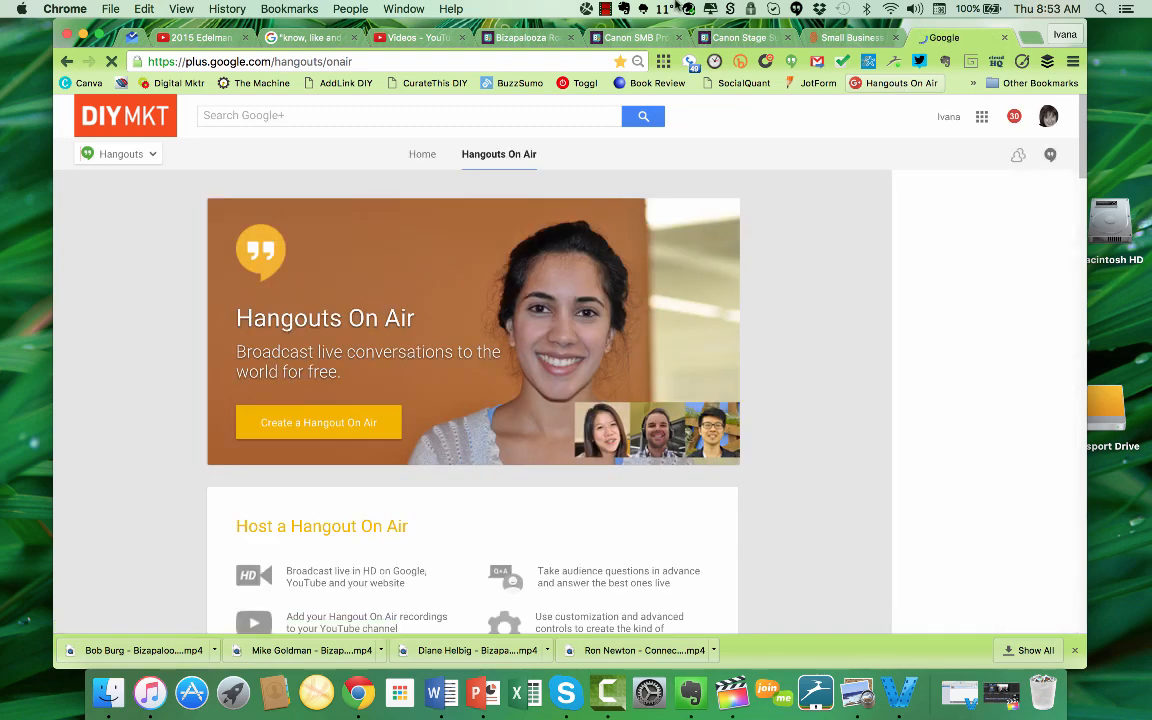
left_click(410, 37)
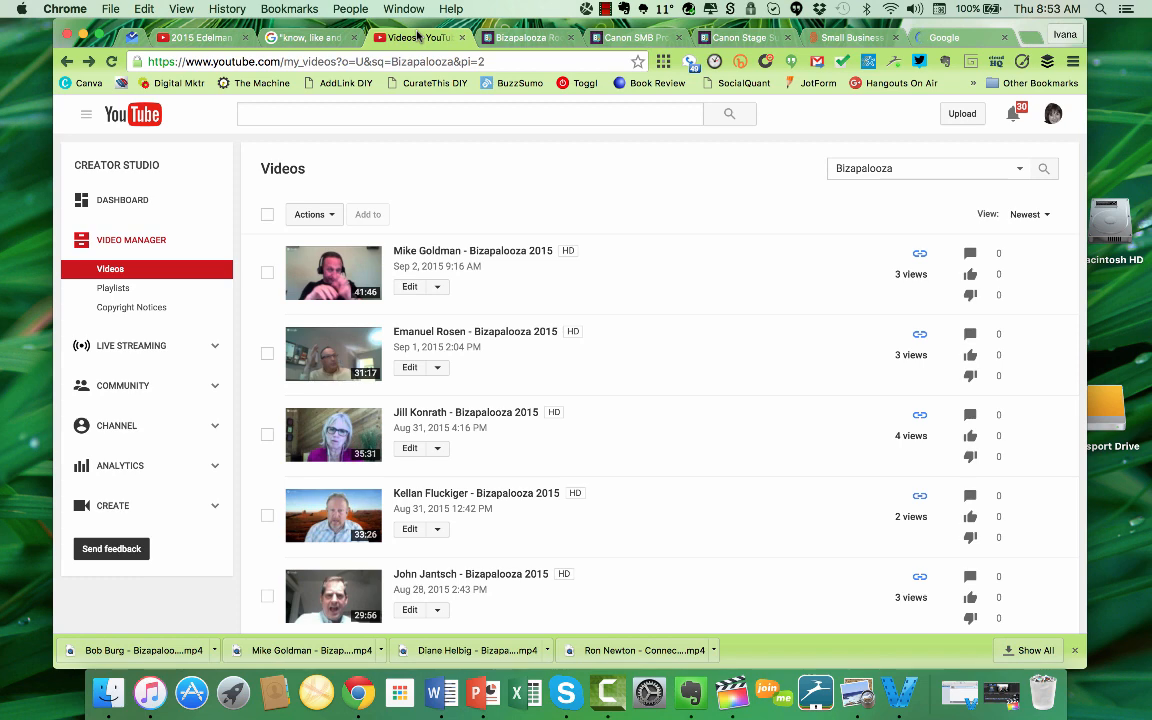
mouse_move(757, 356)
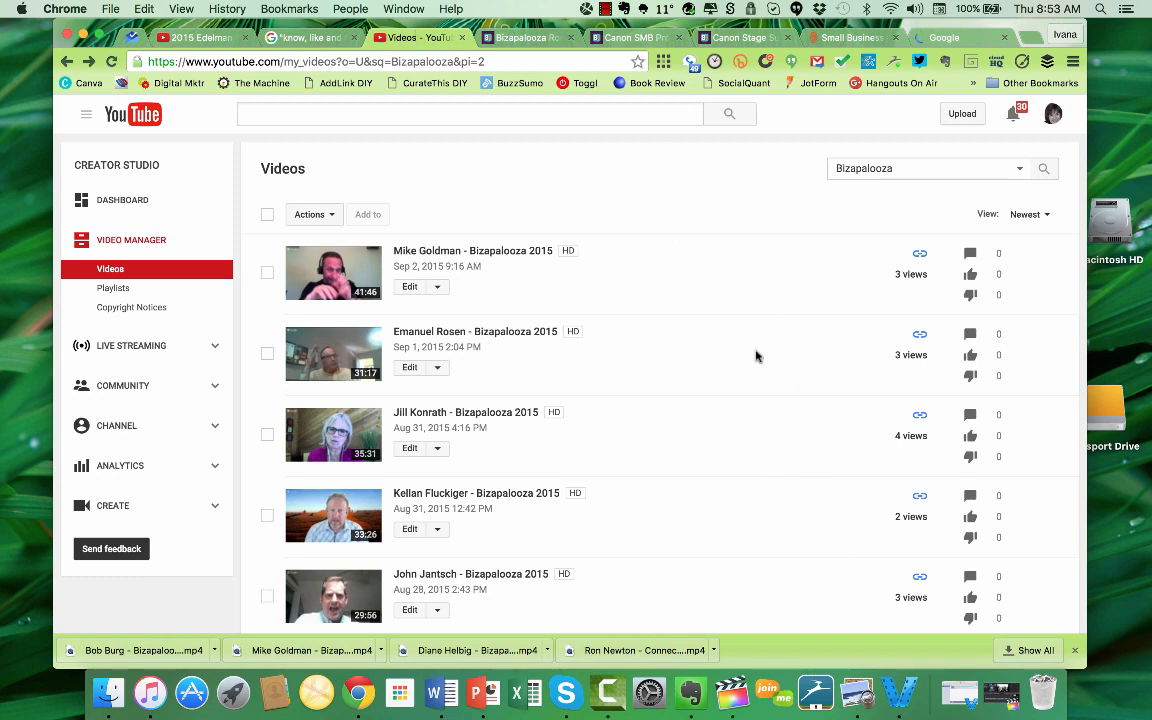
scroll("down", 3)
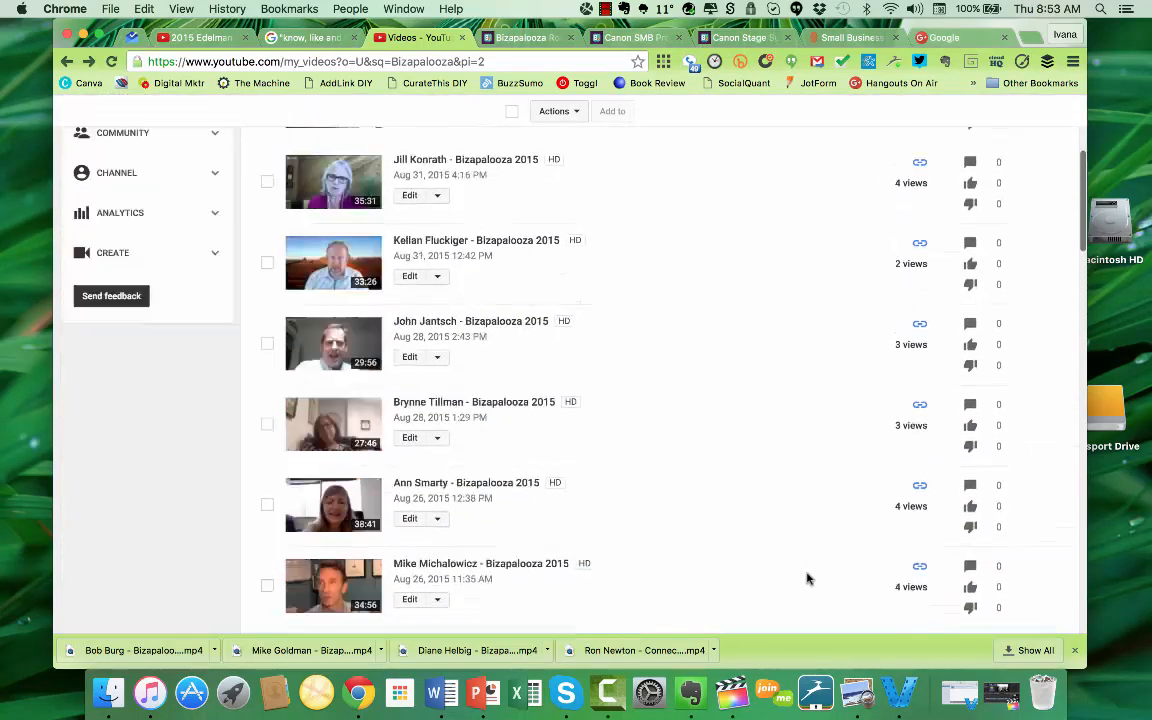
scroll("up", 3)
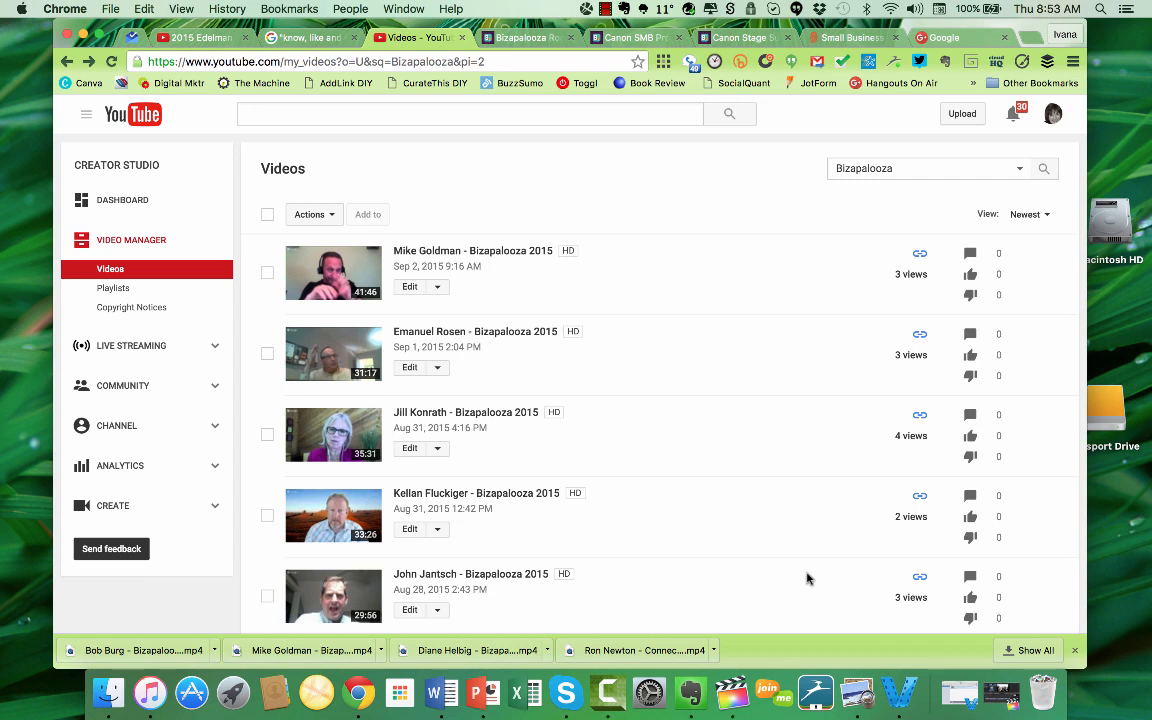
mouse_move(556, 229)
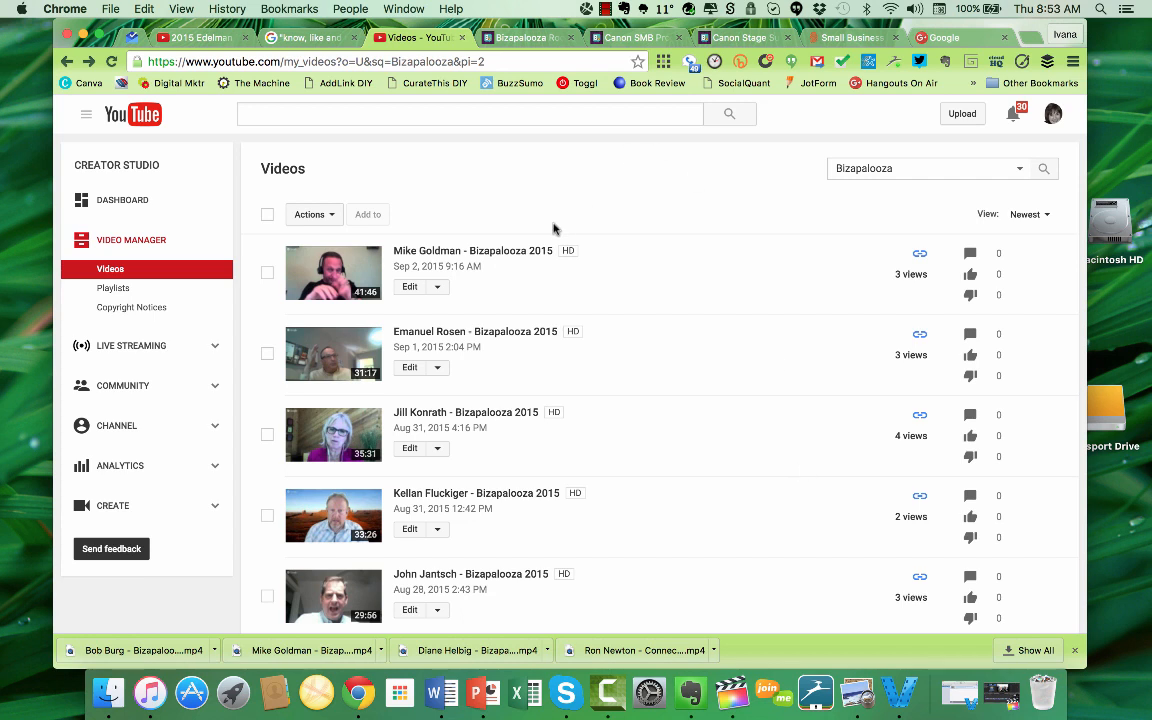
left_click(472, 250)
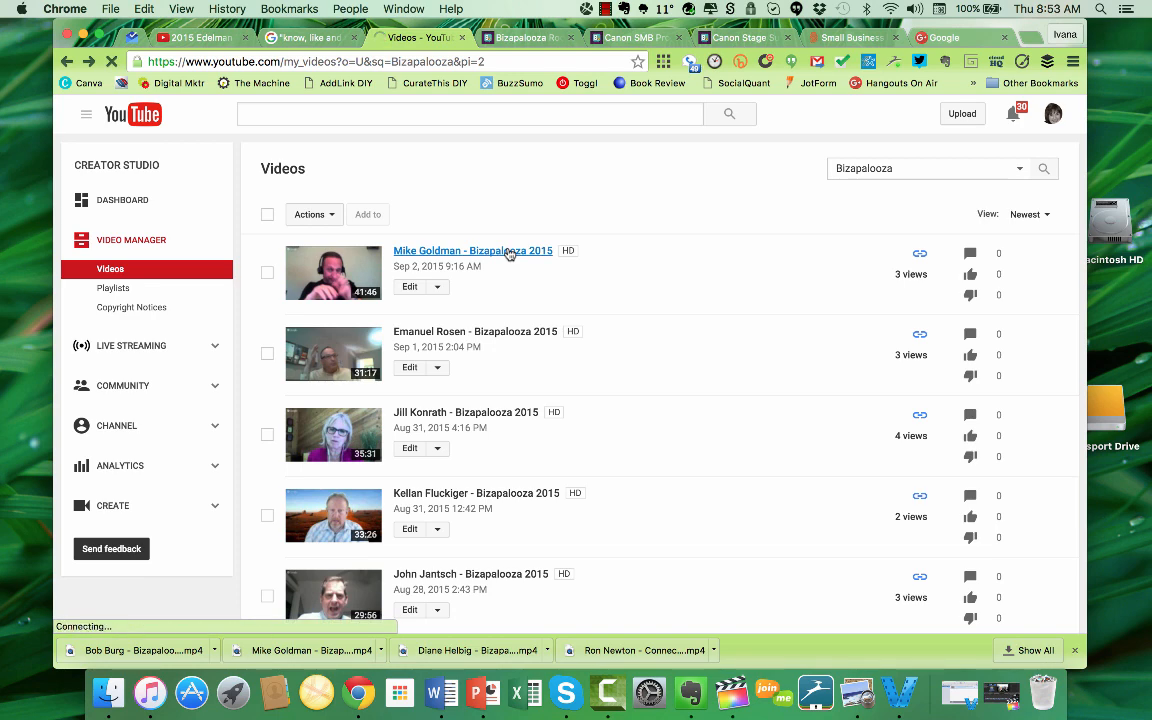
Step: Pause the interview at 22:20 and expand its description to reveal category and license
left_click(473, 250)
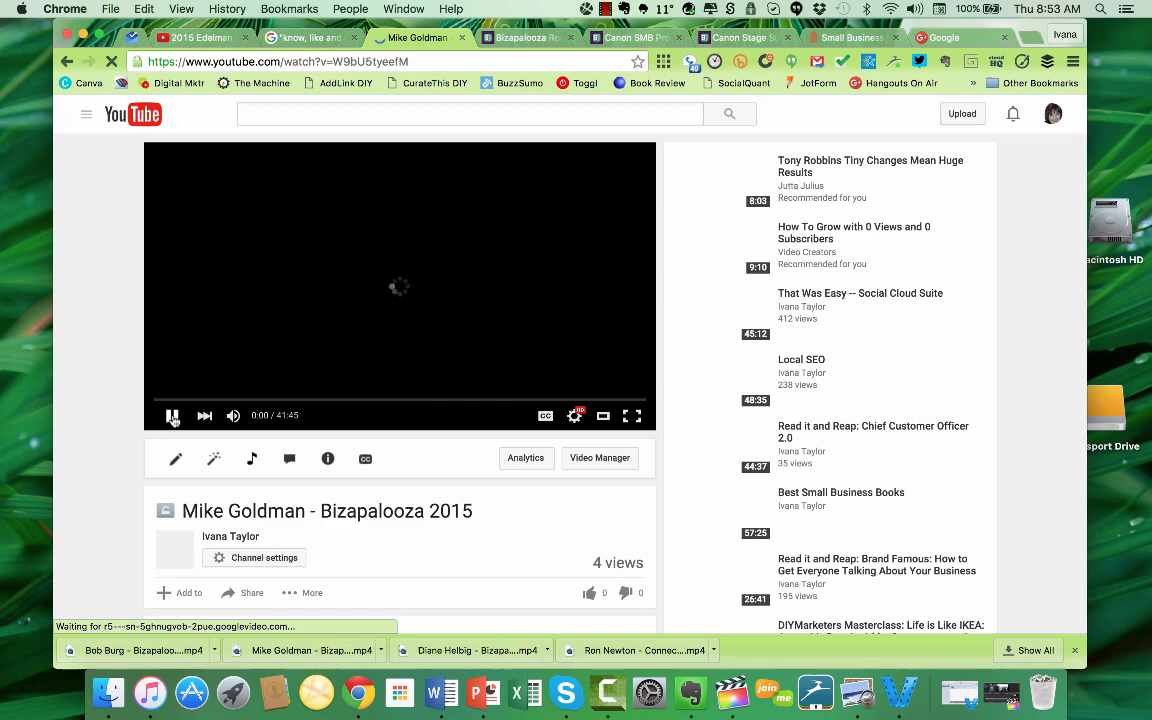
left_click(172, 415)
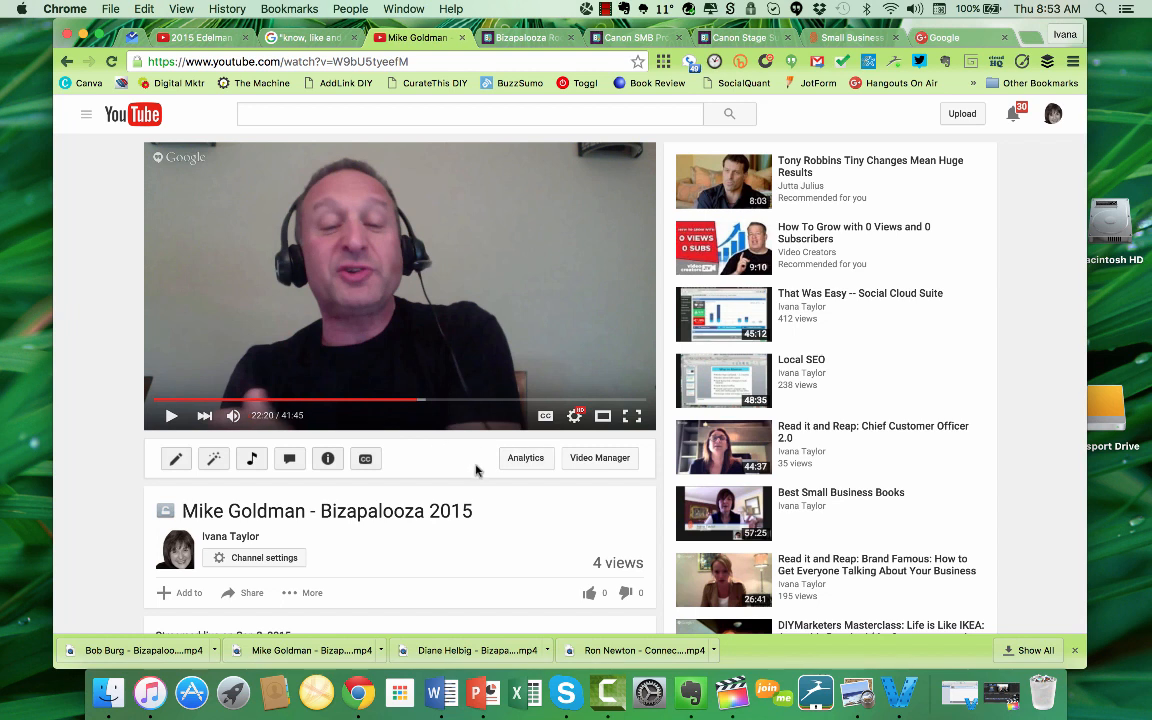
mouse_move(479, 527)
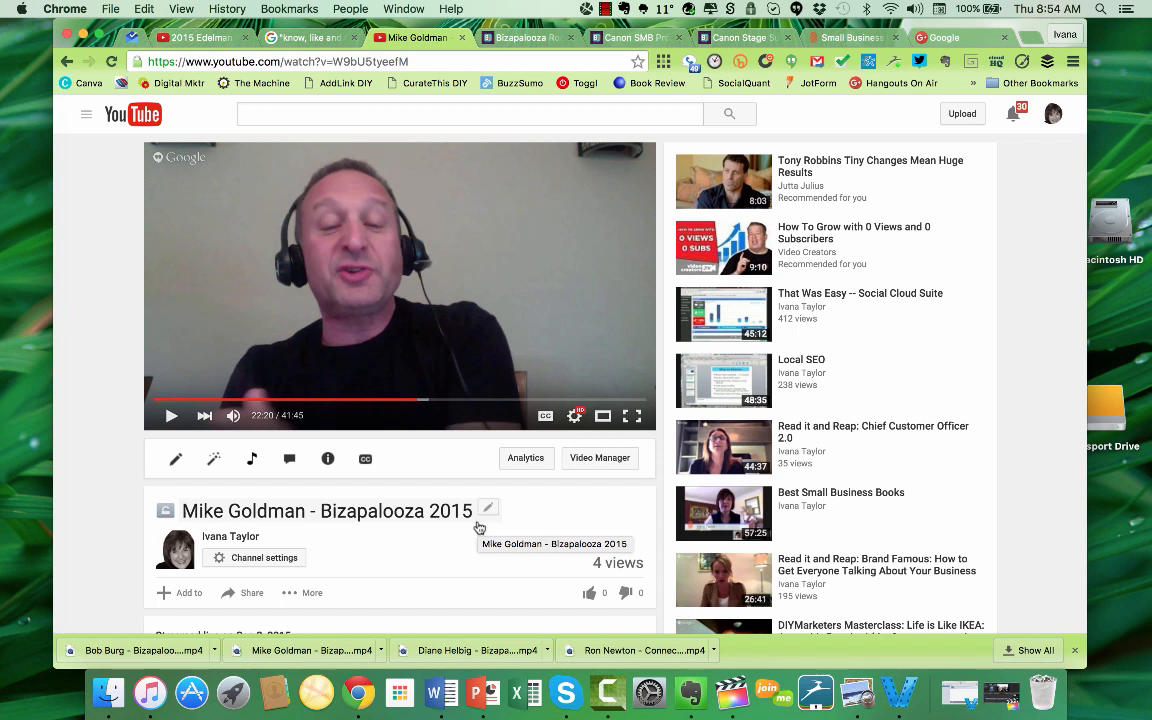
mouse_move(479, 528)
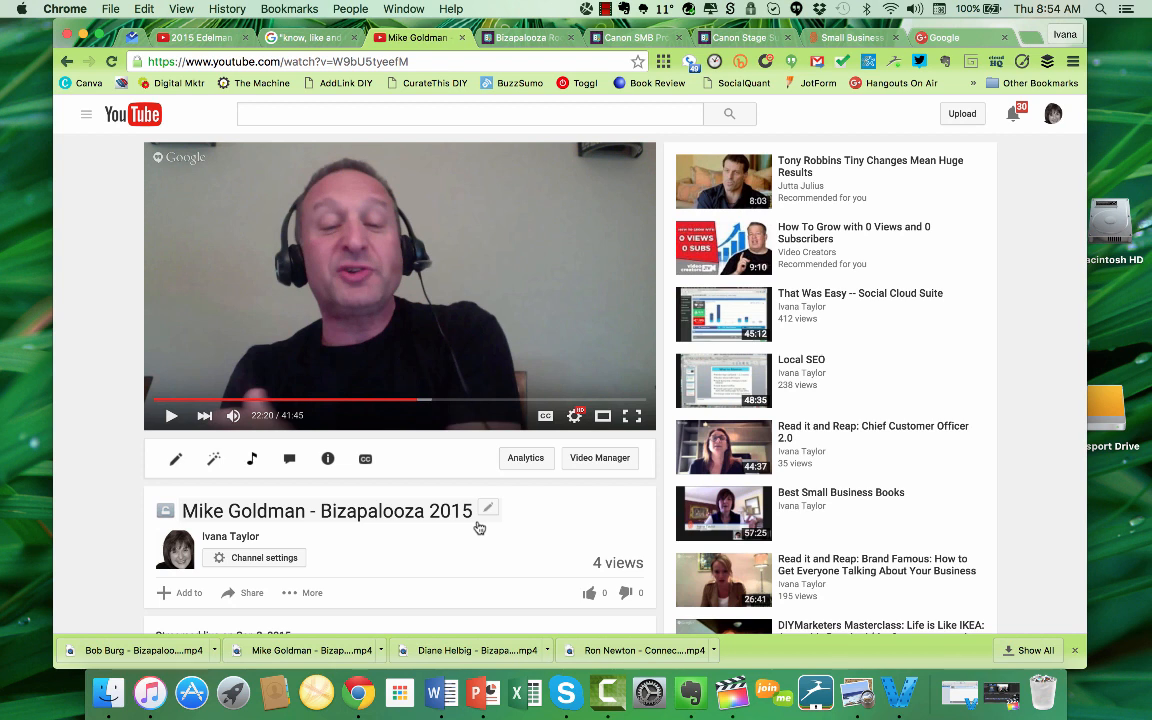
scroll("down", 3)
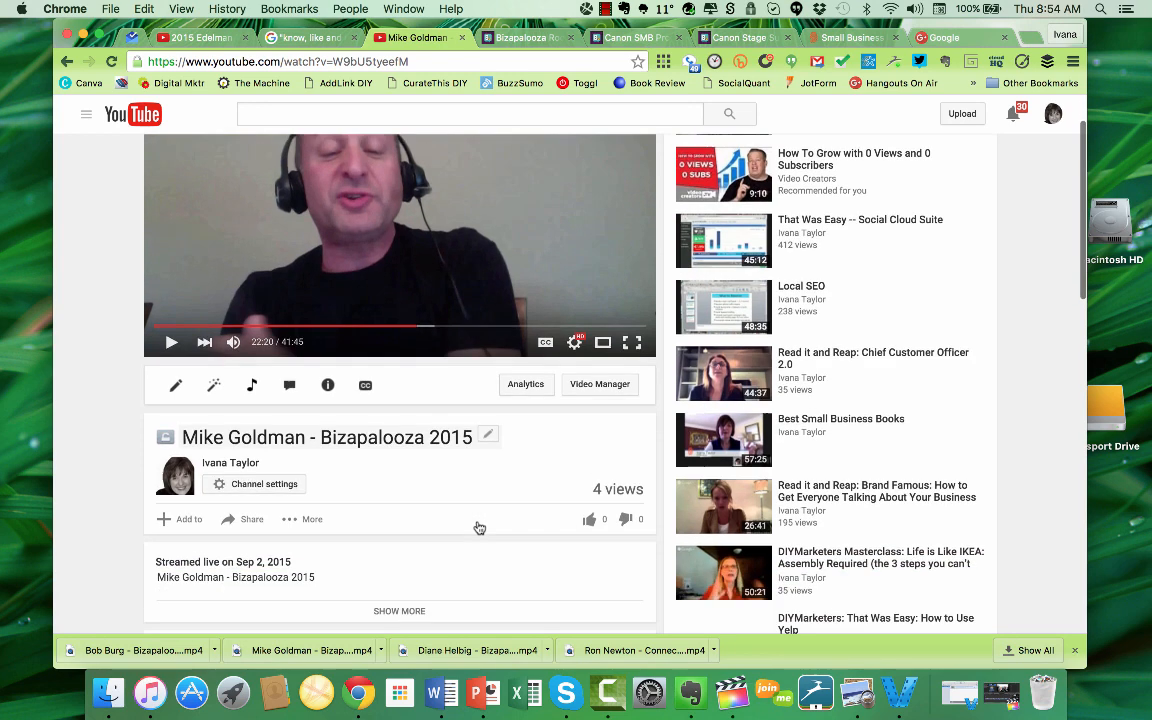
scroll("down", 3)
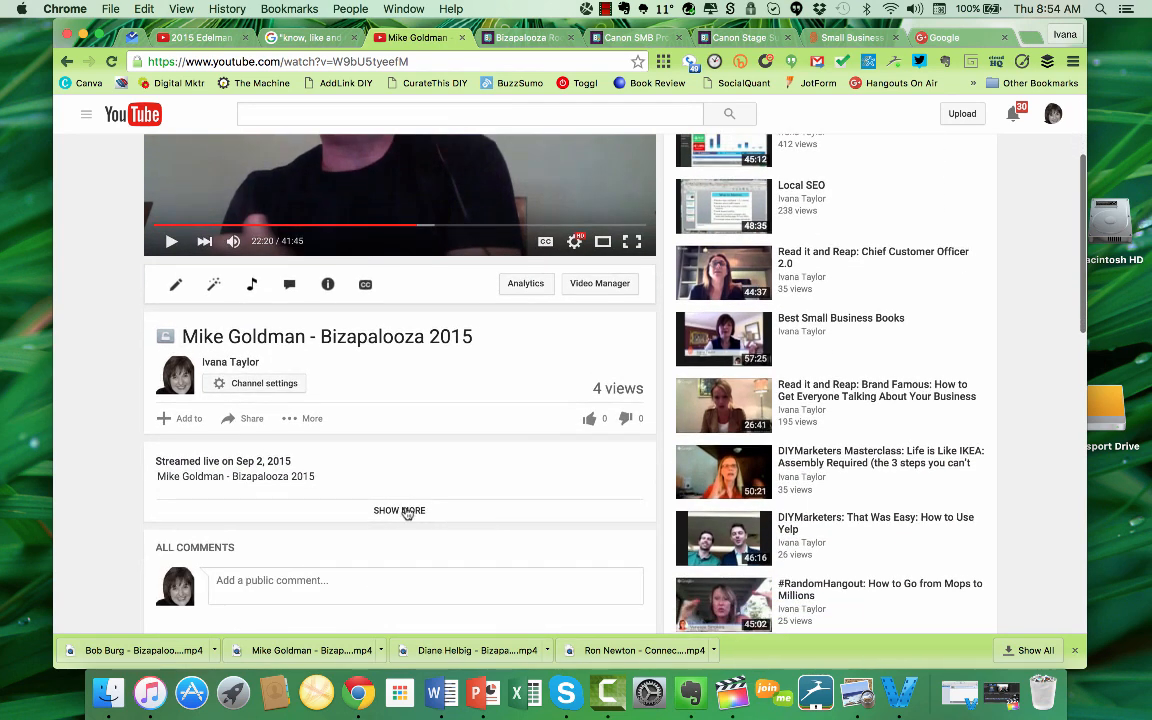
left_click(399, 510)
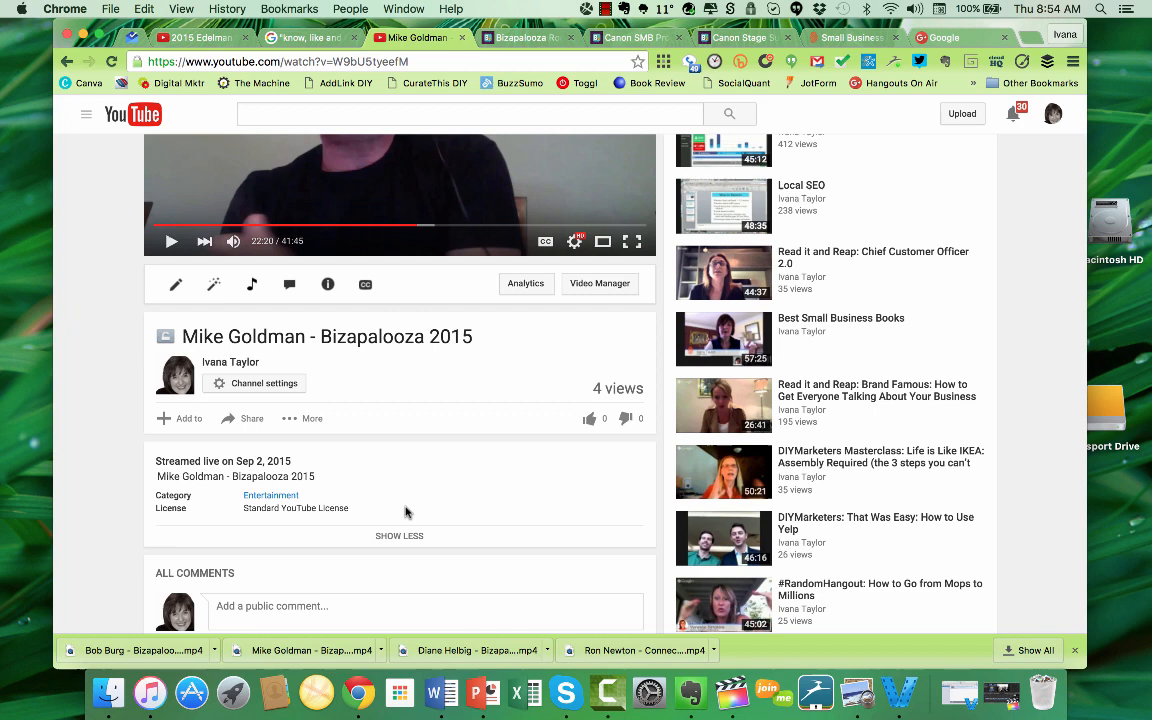
scroll("up", 3)
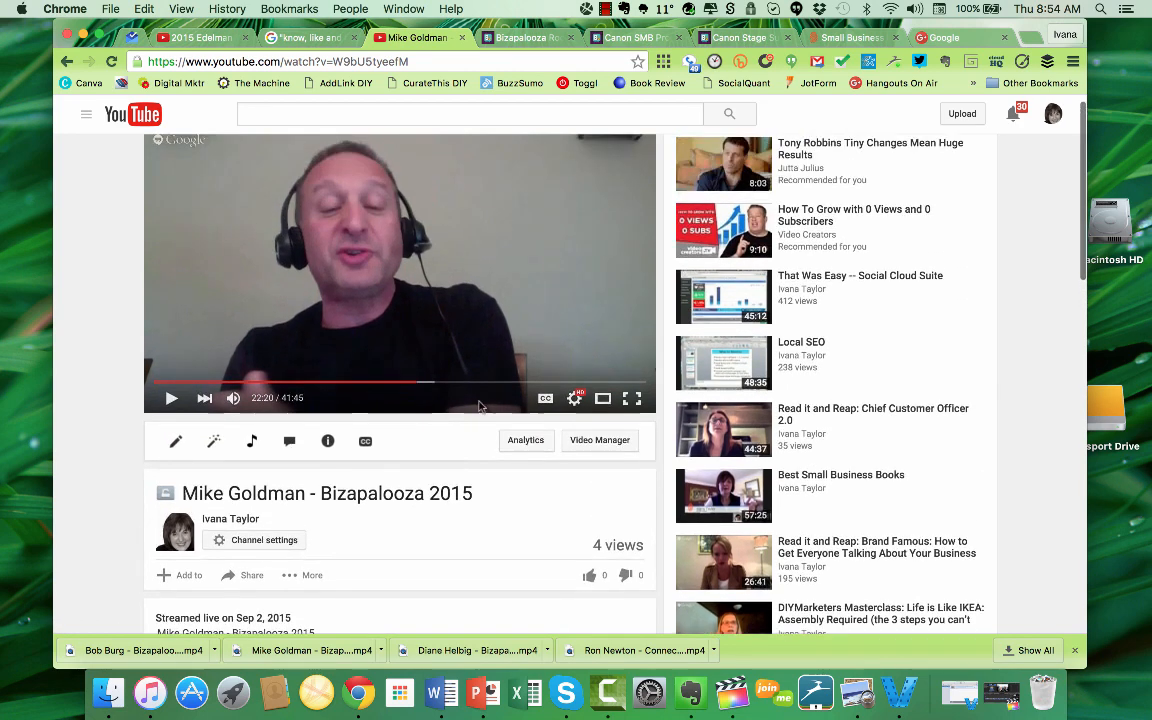
scroll("down", 3)
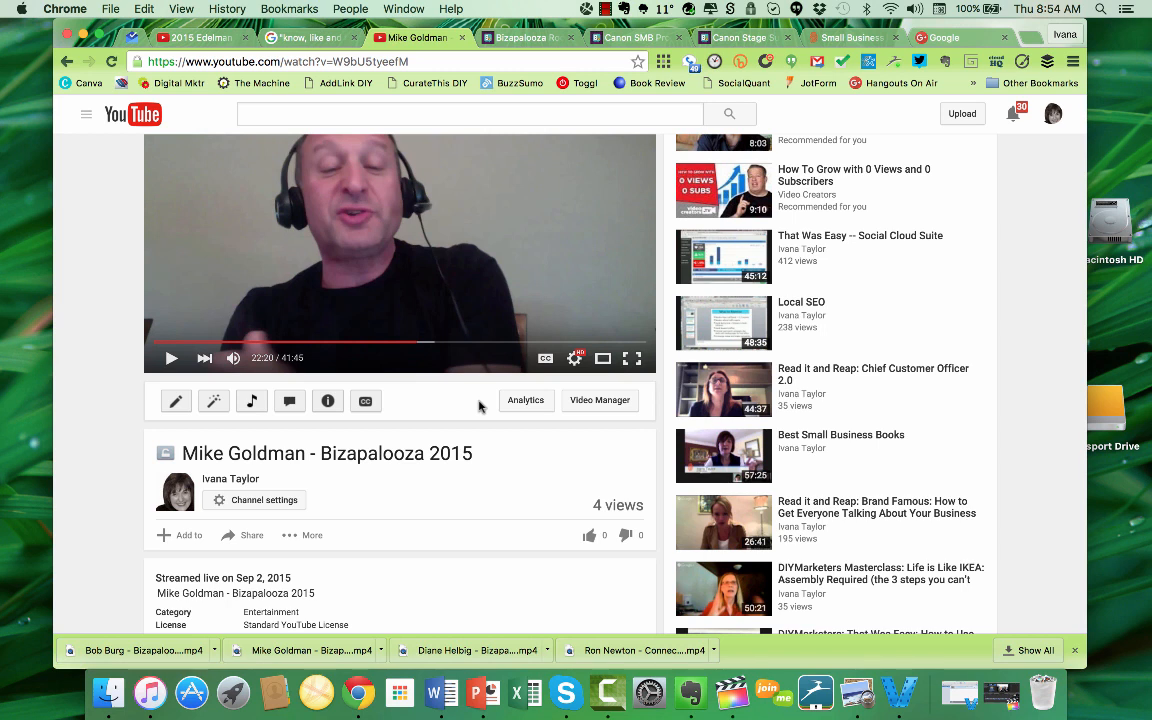
mouse_move(352, 470)
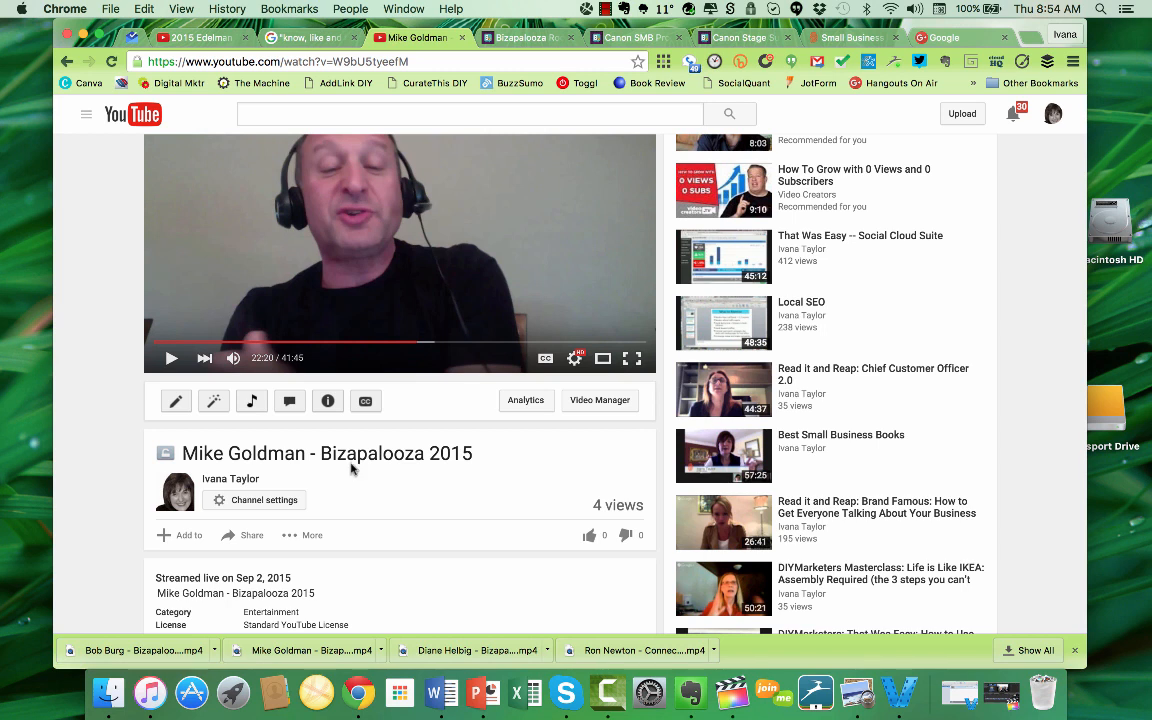
Step: Show the transcript via More and scroll back to around the 10-minute mark
left_click(311, 535)
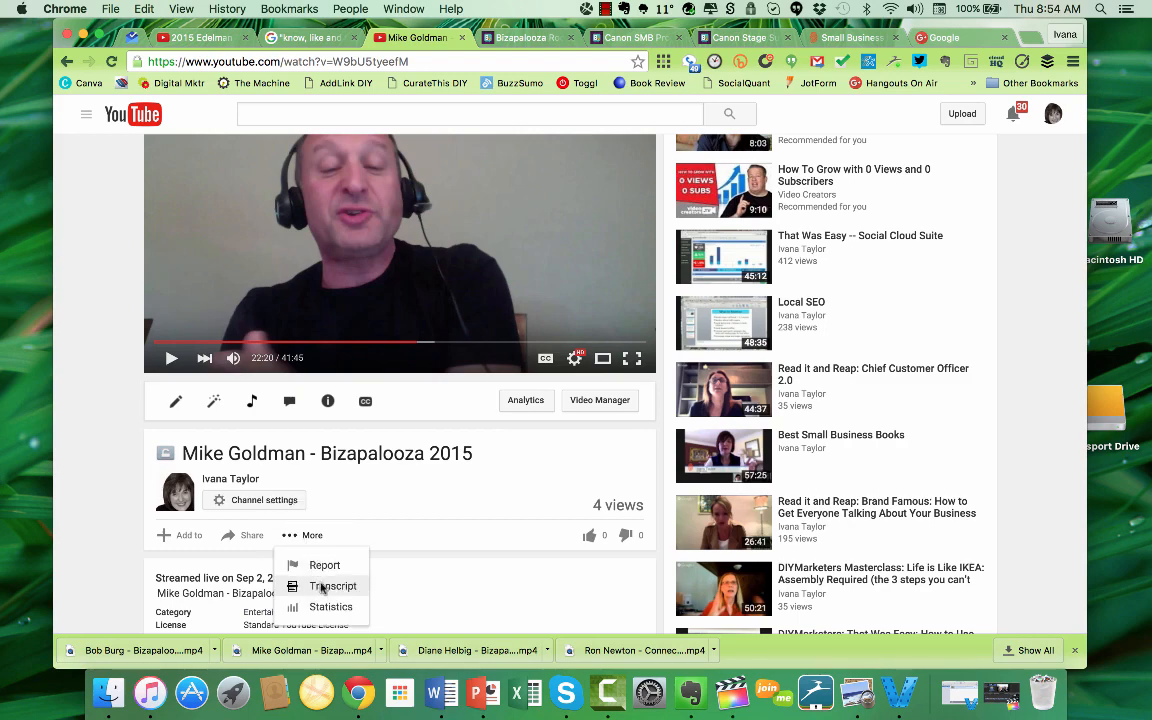
left_click(332, 586)
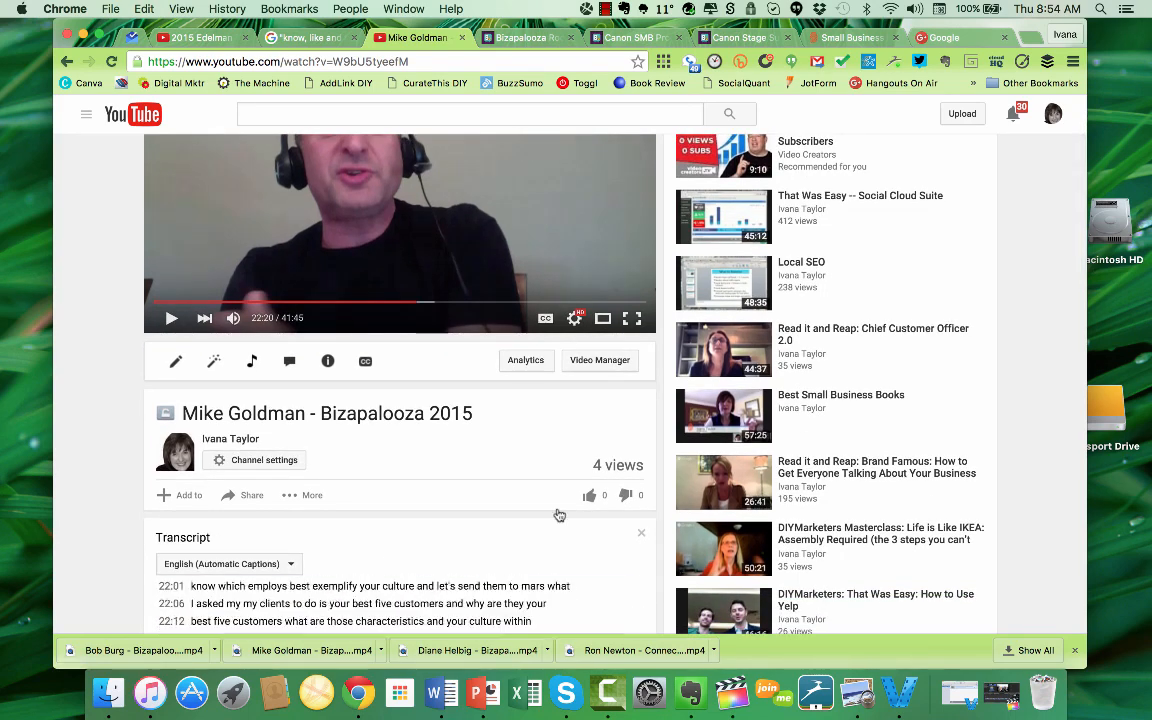
scroll("down", 3)
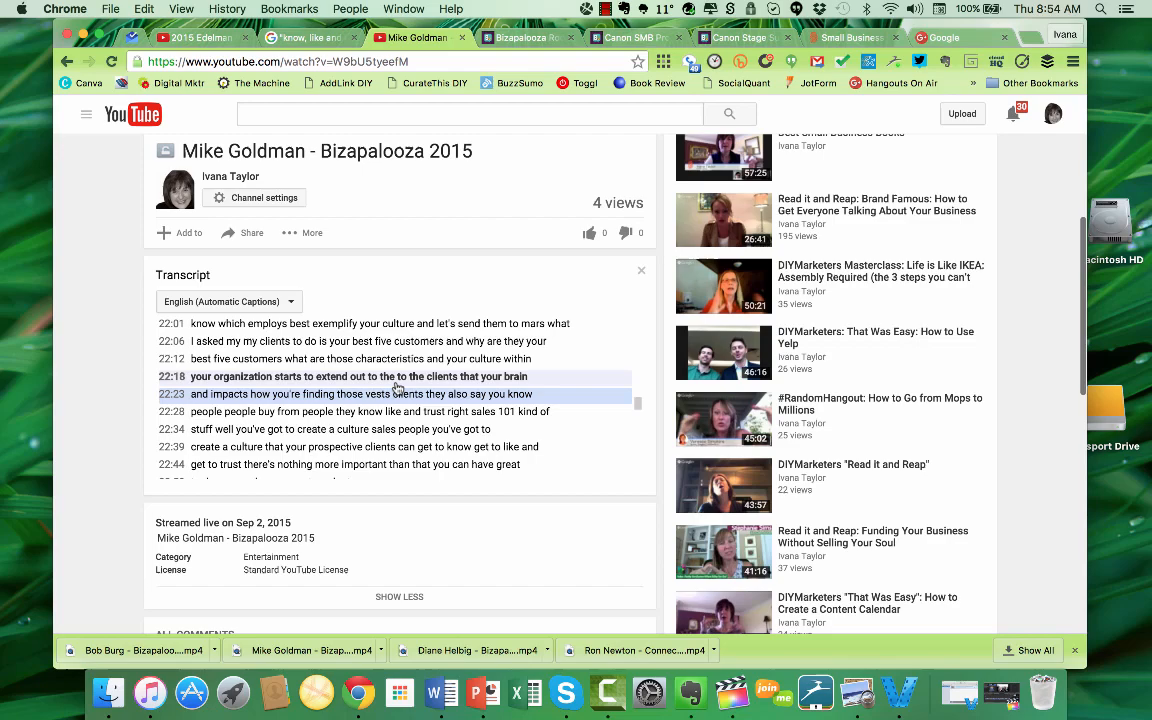
scroll("up", 3)
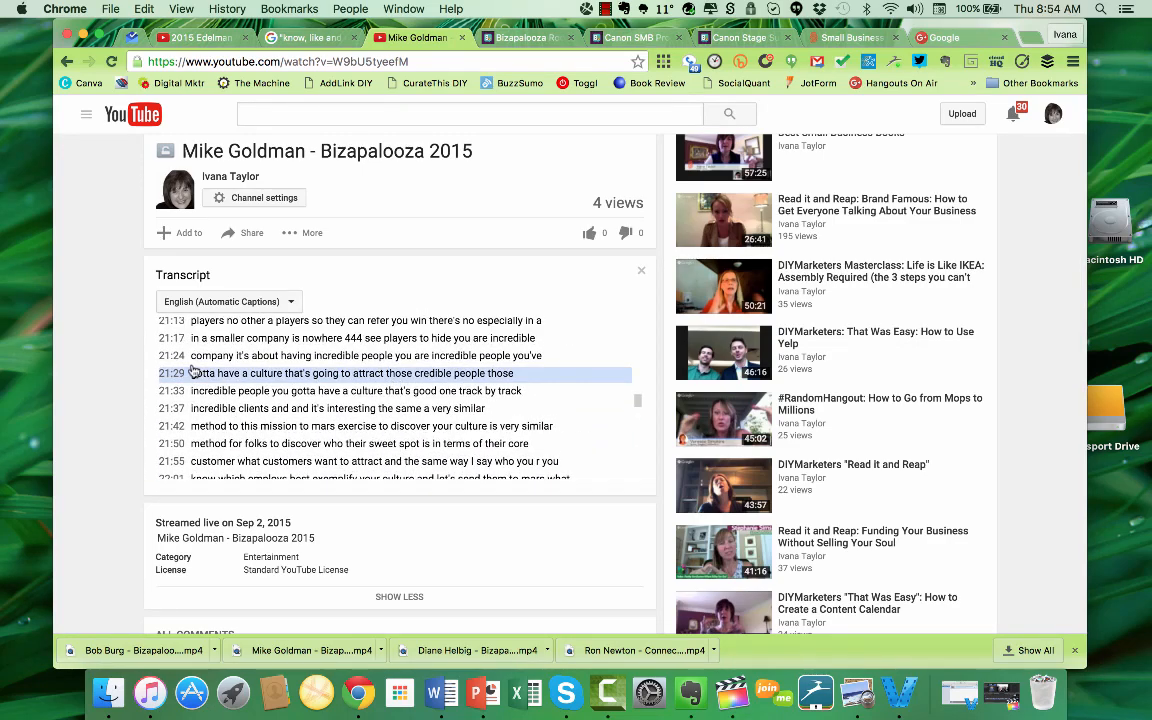
scroll("up", 3)
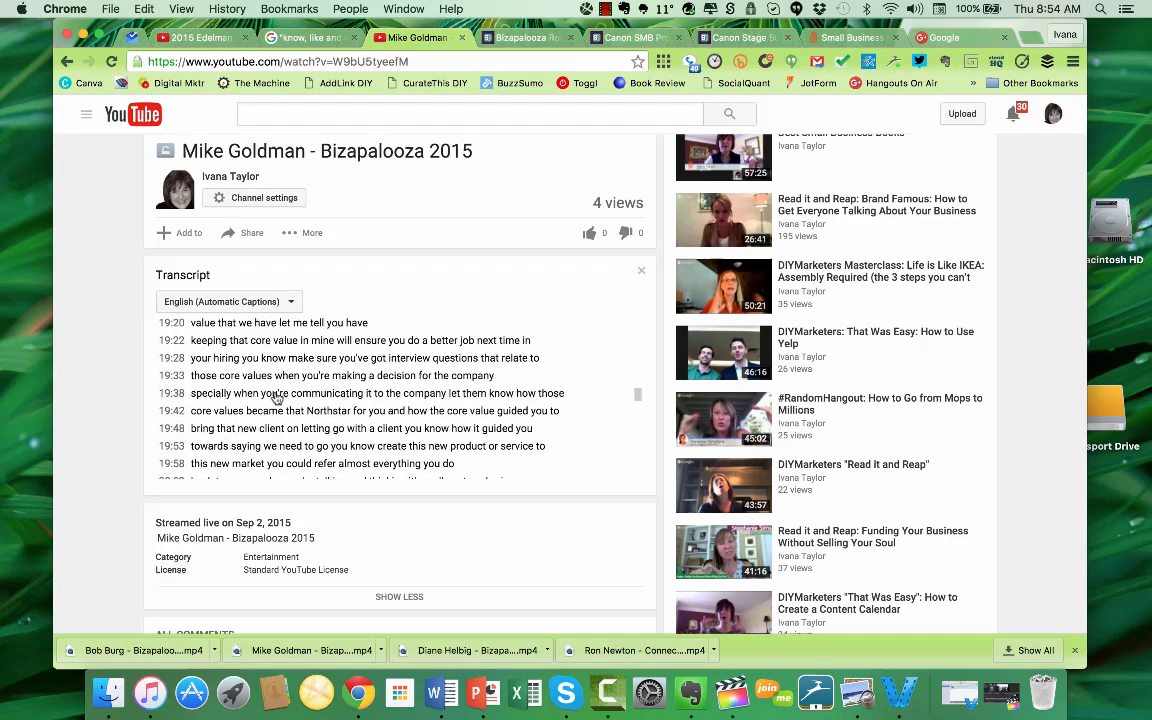
scroll("up", 3)
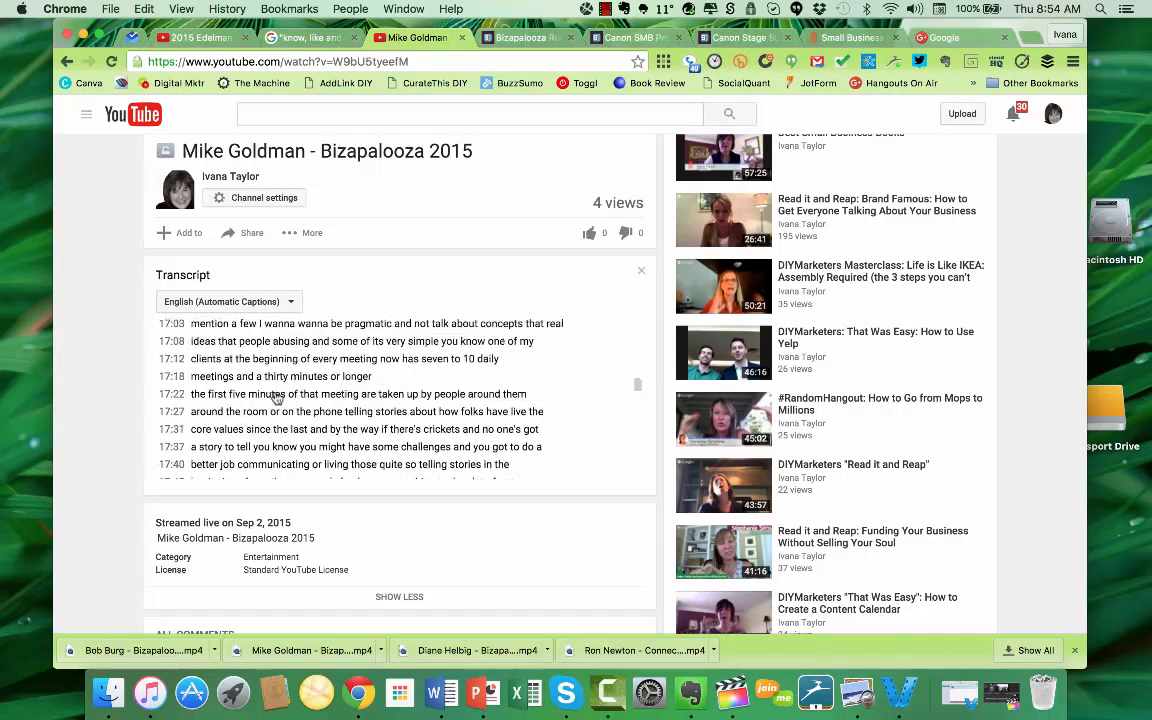
scroll("up", 3)
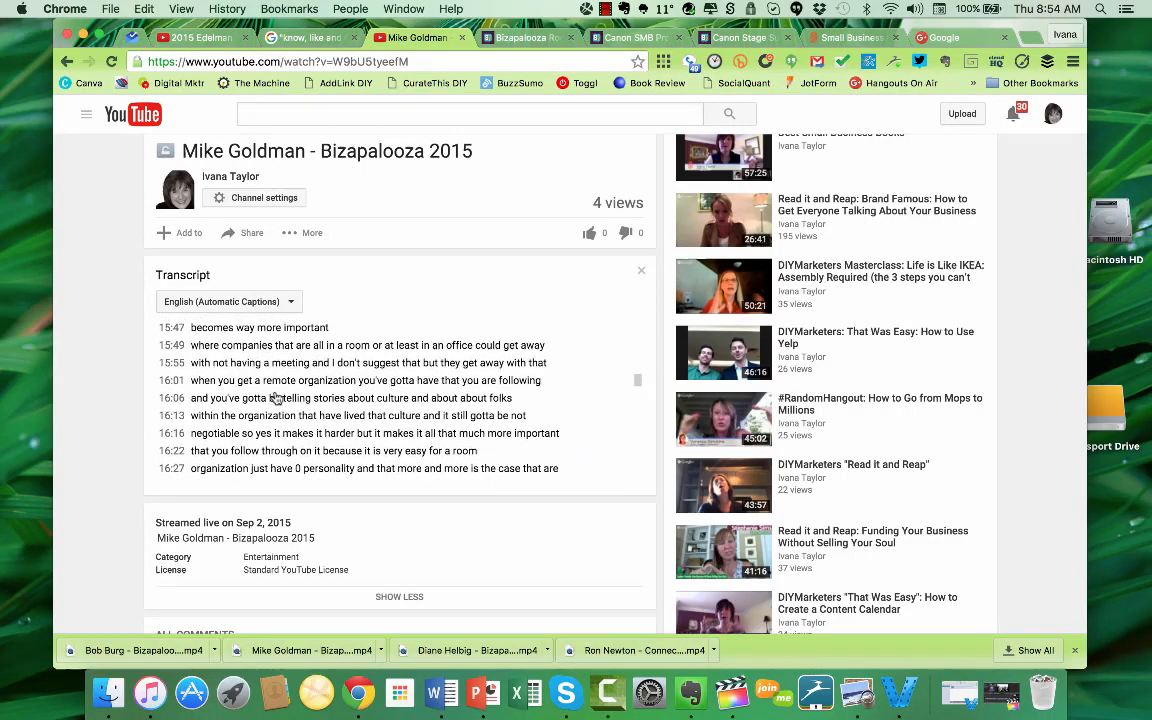
scroll("up", 3)
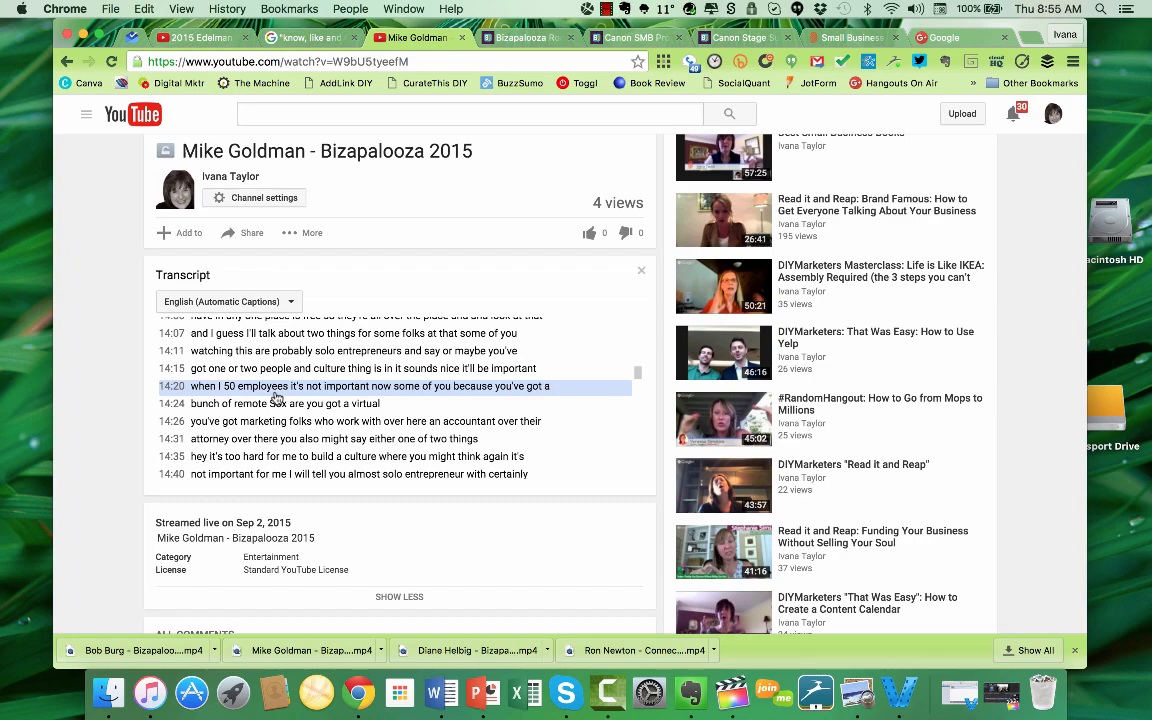
scroll("up", 3)
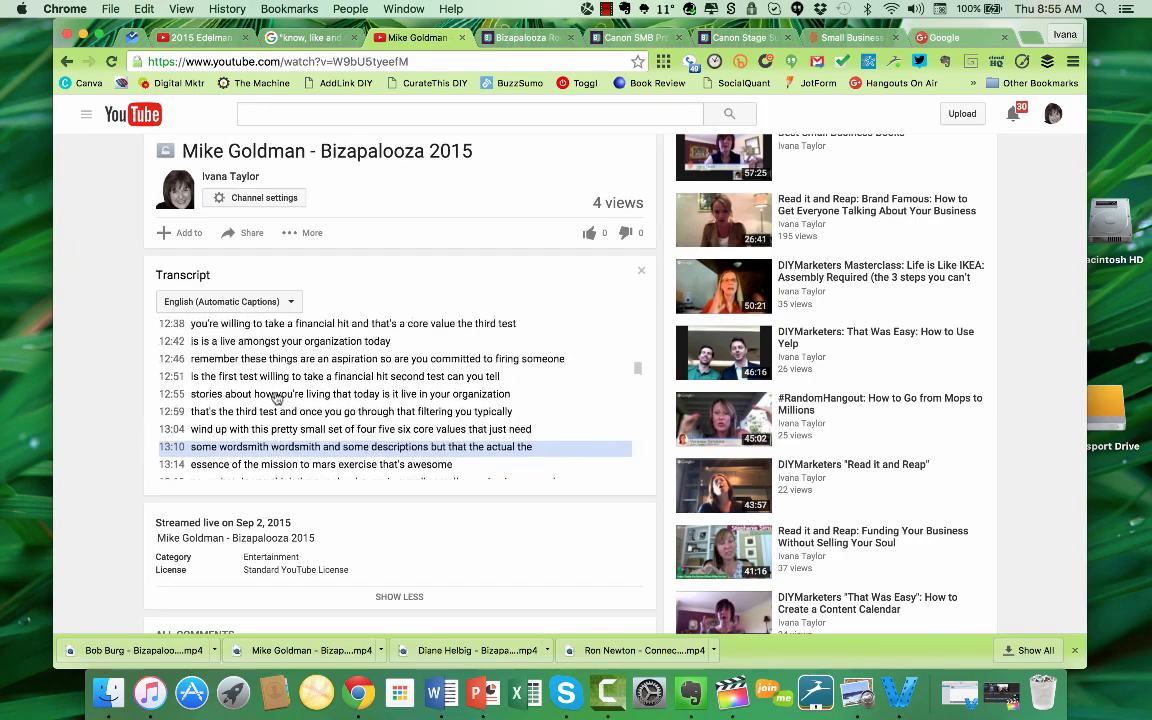
scroll("up", 3)
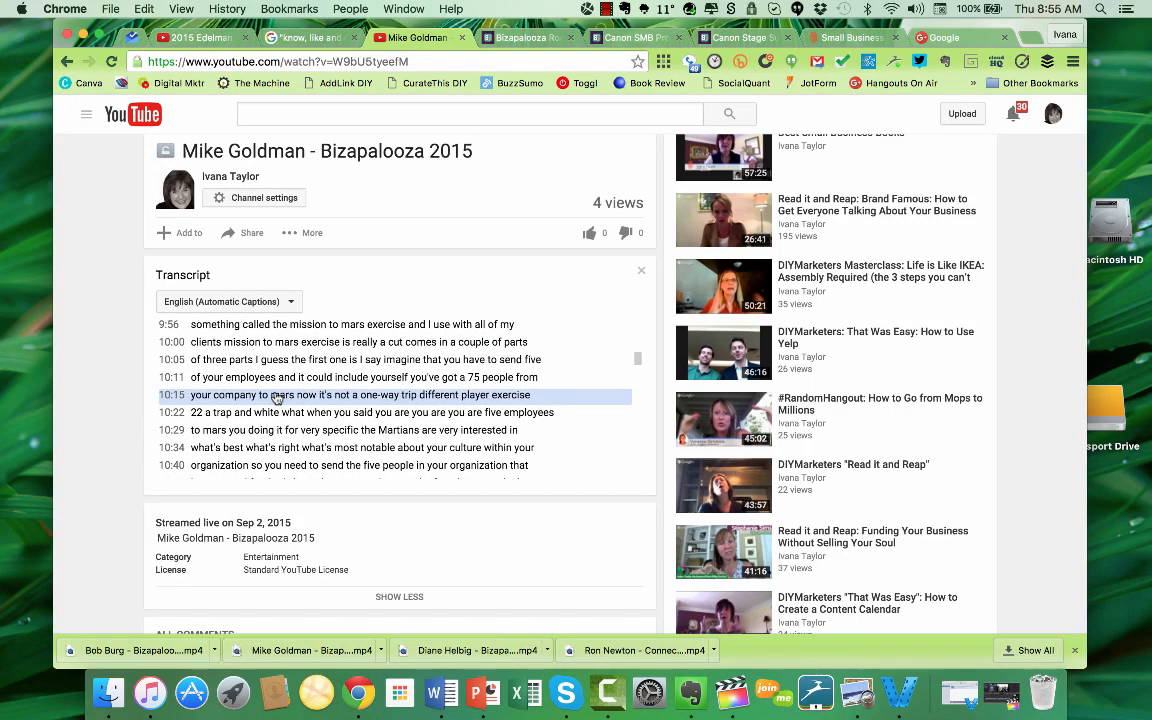
Step: Find 'trust' in the transcript (matches at 22:28, 22:44), then bring up Final Cut Pro
type("trust")
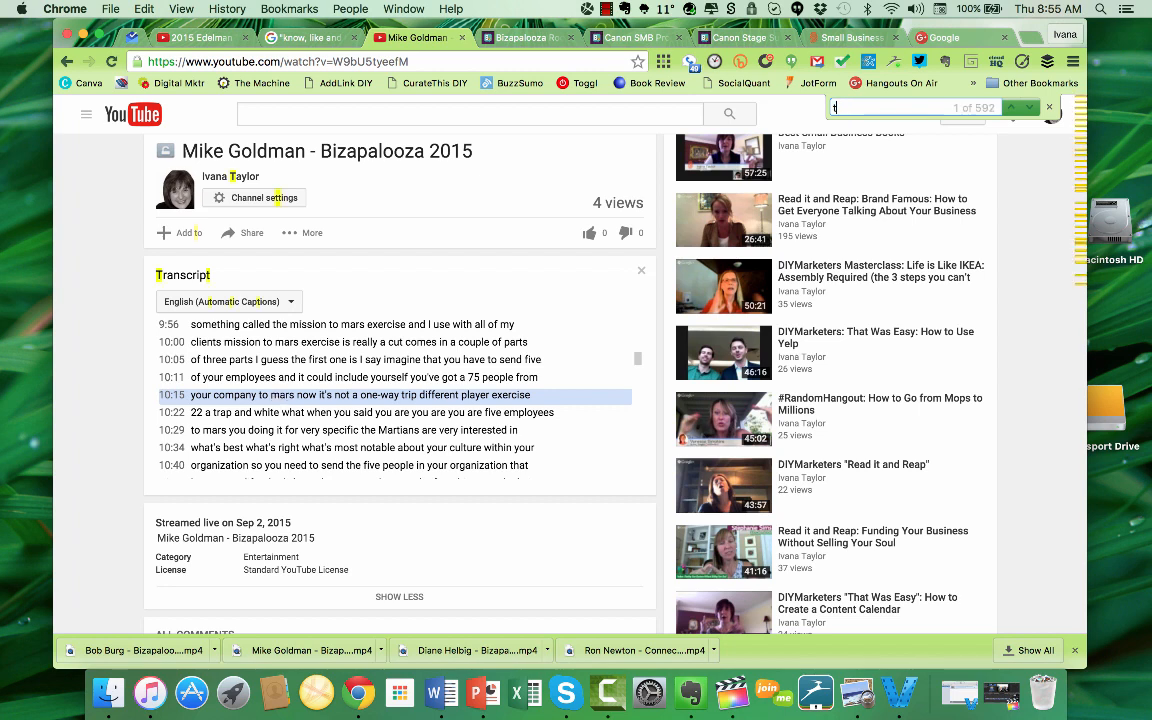
type("rust")
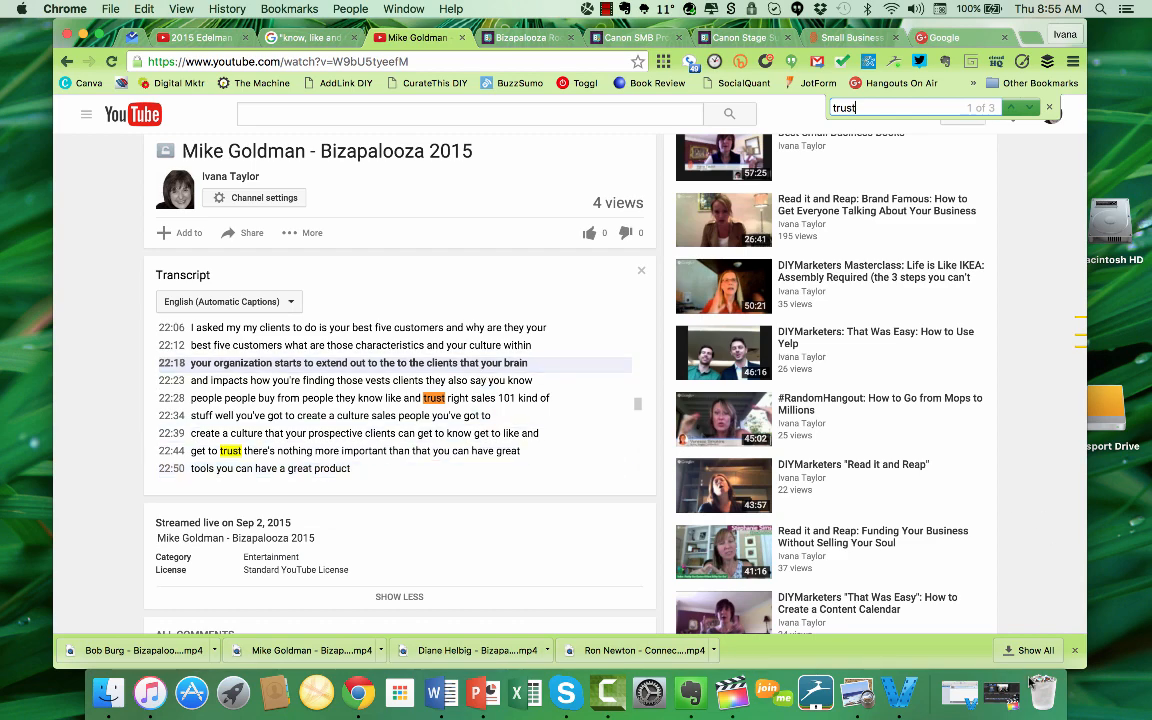
left_click(726, 691)
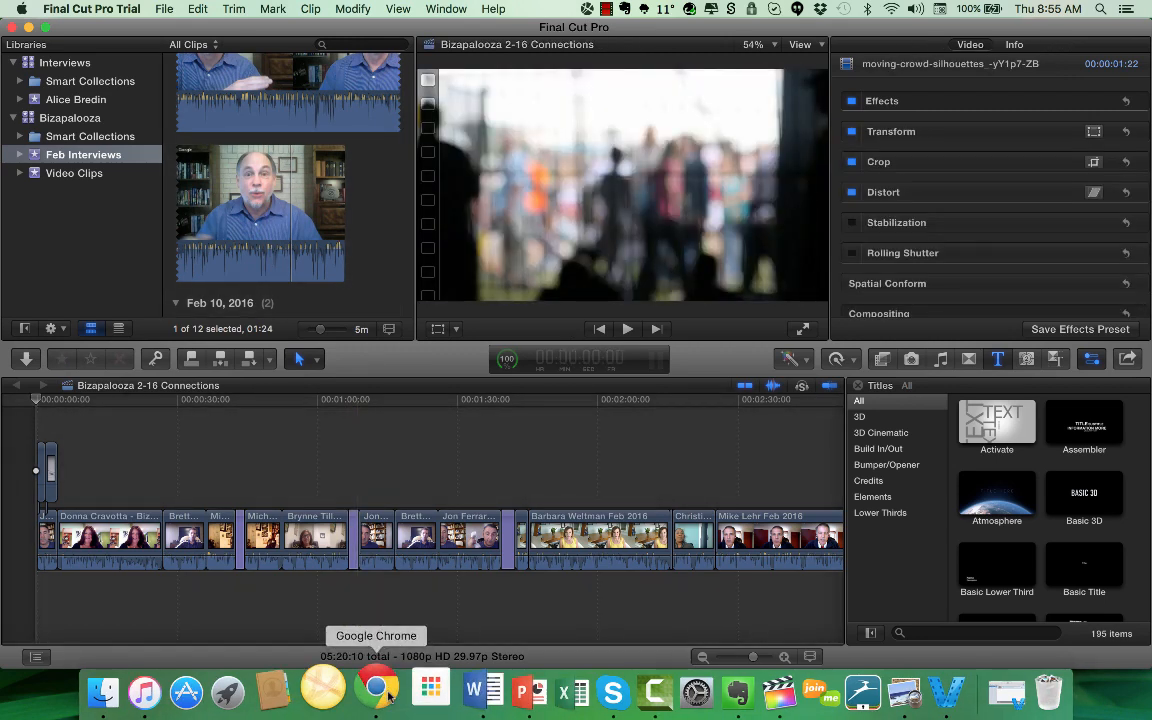
Step: Return to Chrome from the Dock to show the transcript's 'trust' matches
left_click(375, 690)
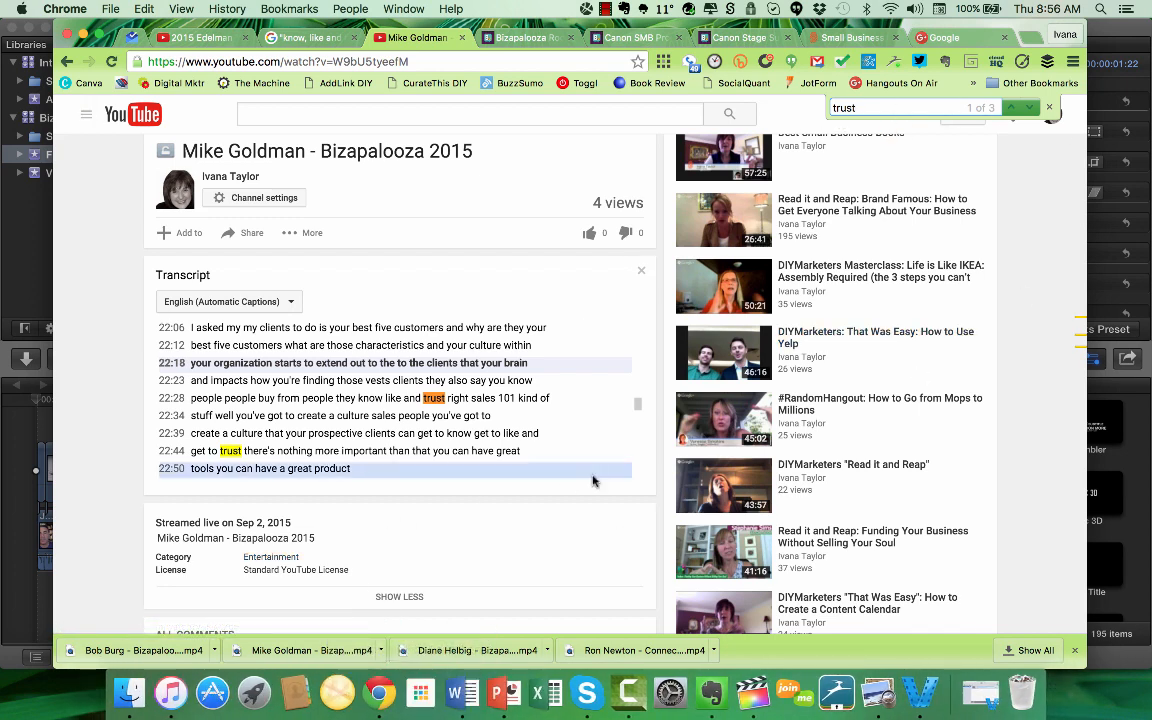
mouse_move(529, 542)
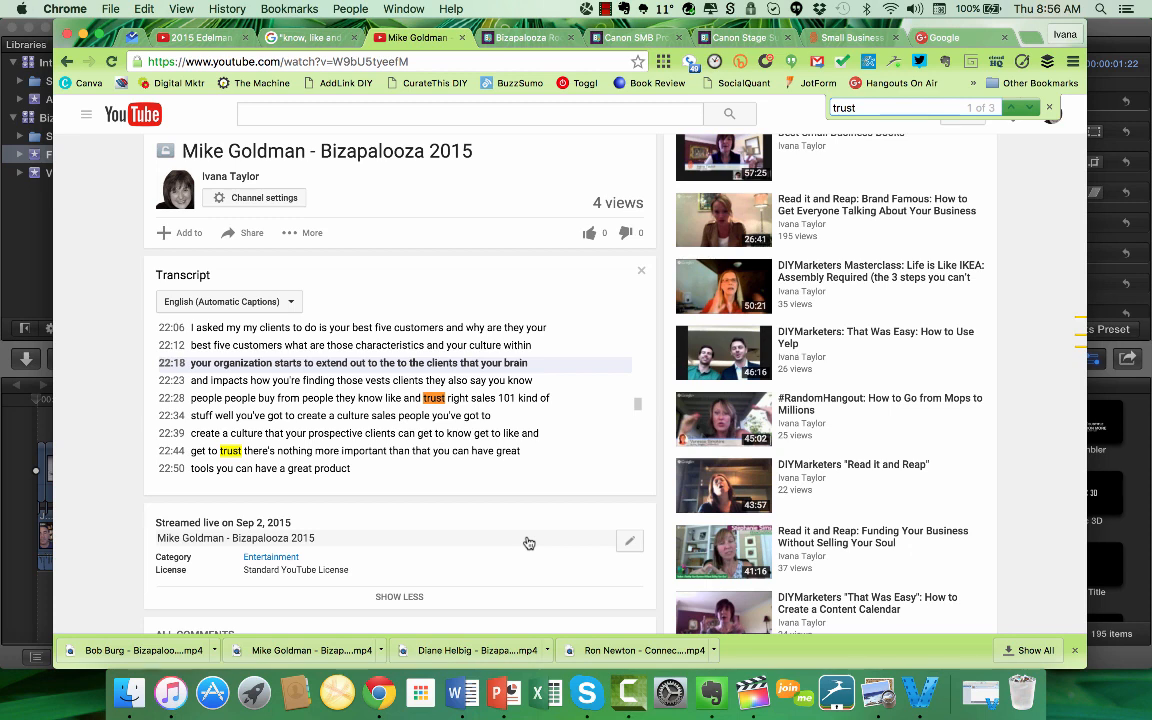